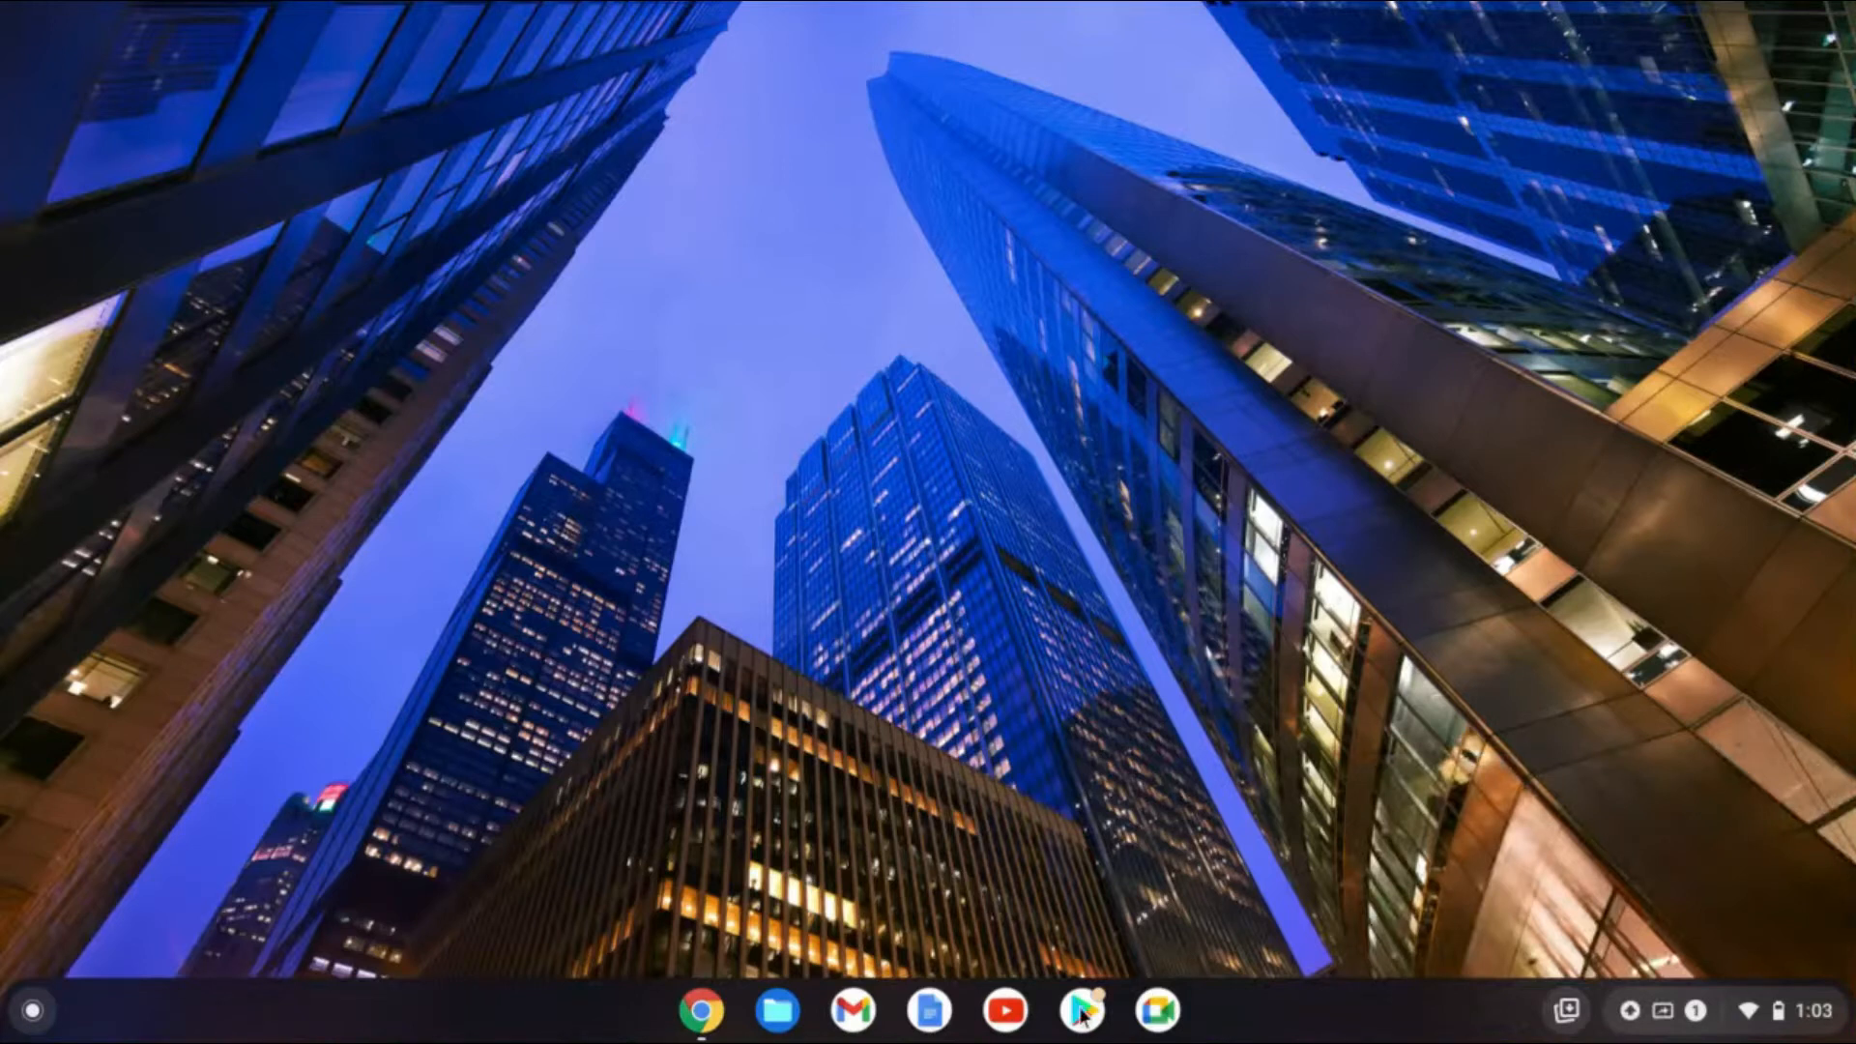
# Launch the Google Play Store from the Chrome OS shelf
pyautogui.click(1079, 1009)
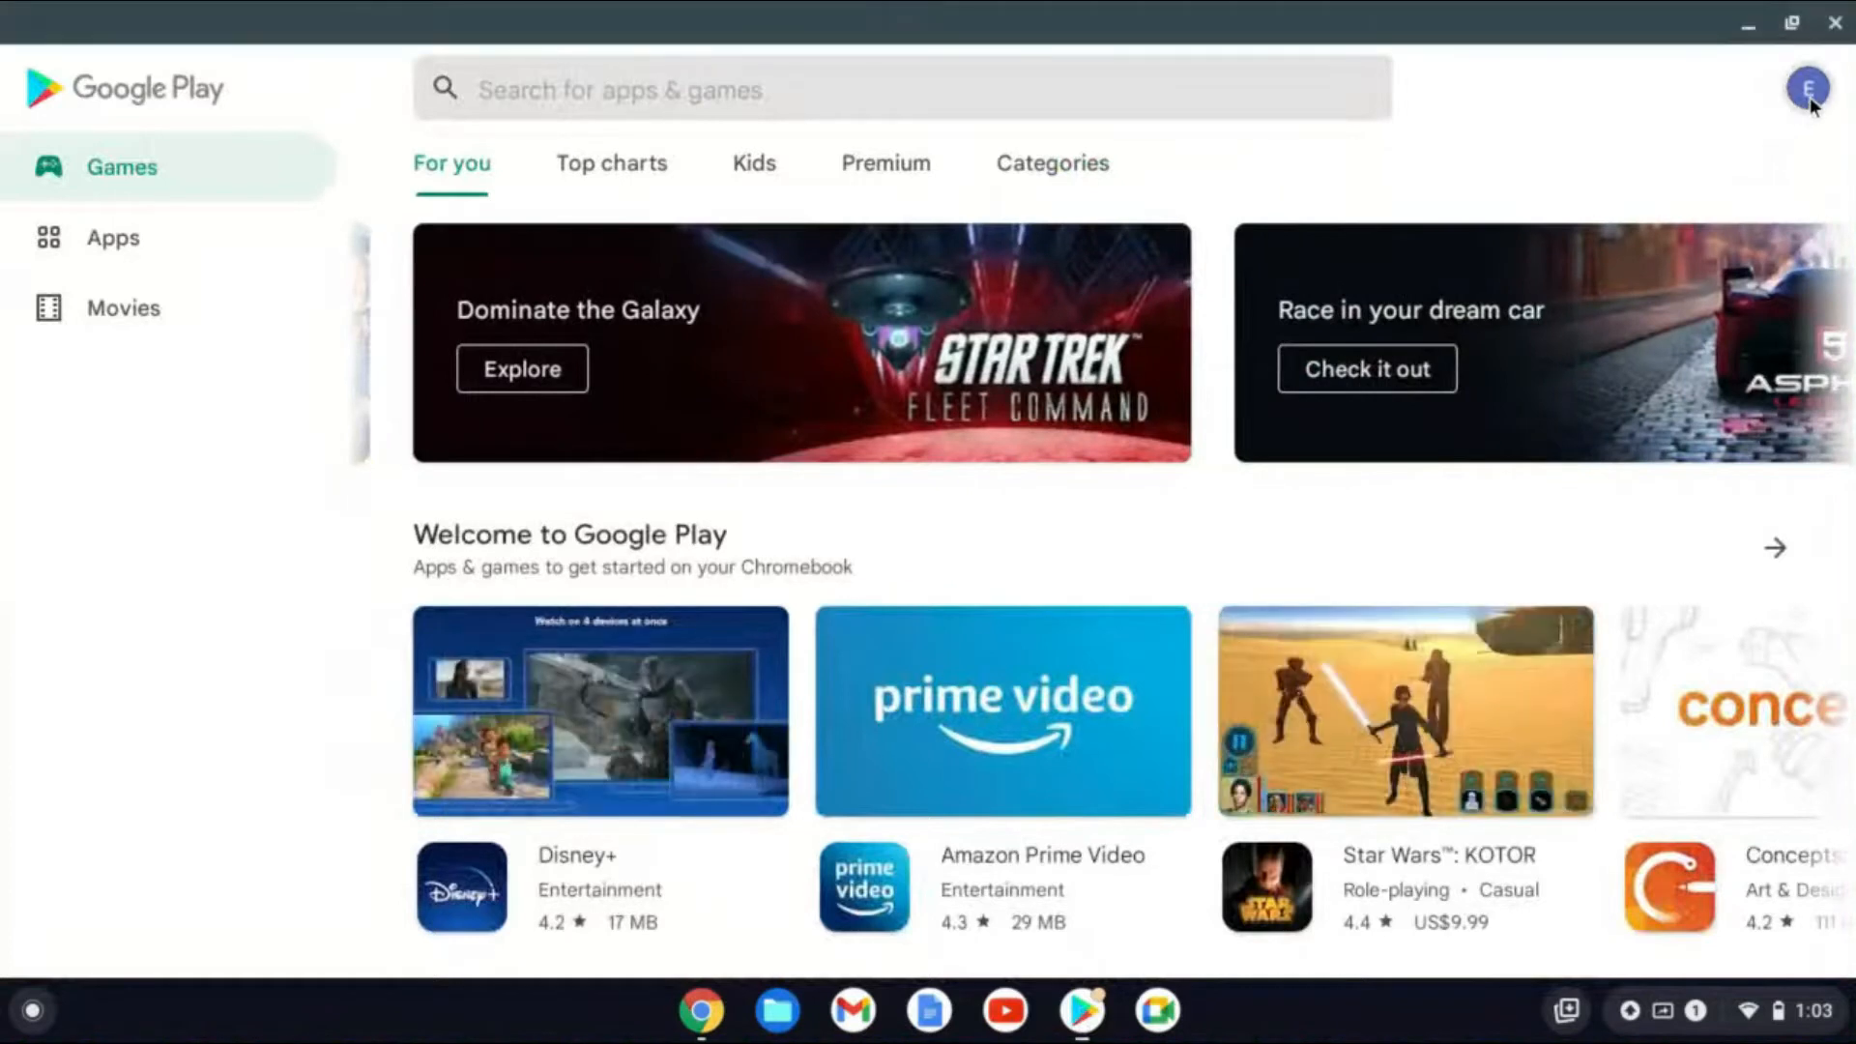
# Open Manage apps & device from the profile avatar's account menu
pyautogui.click(1807, 87)
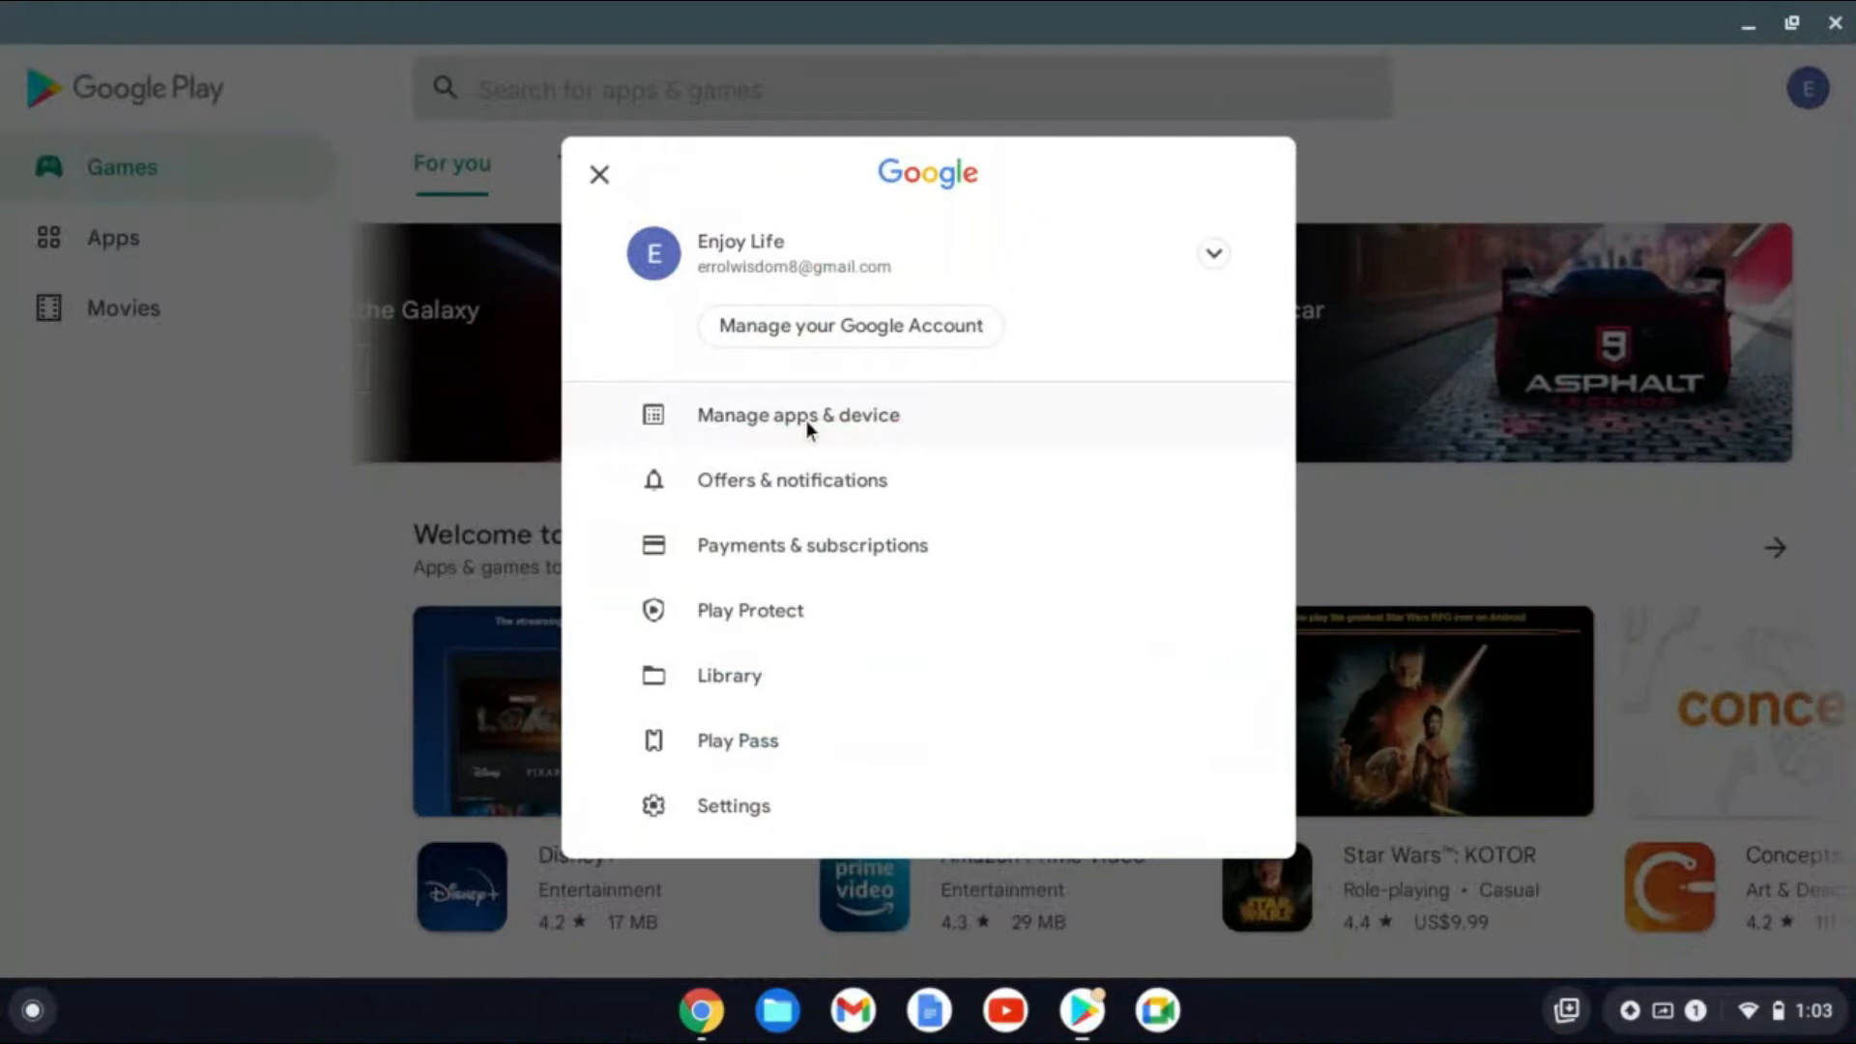
pyautogui.click(799, 413)
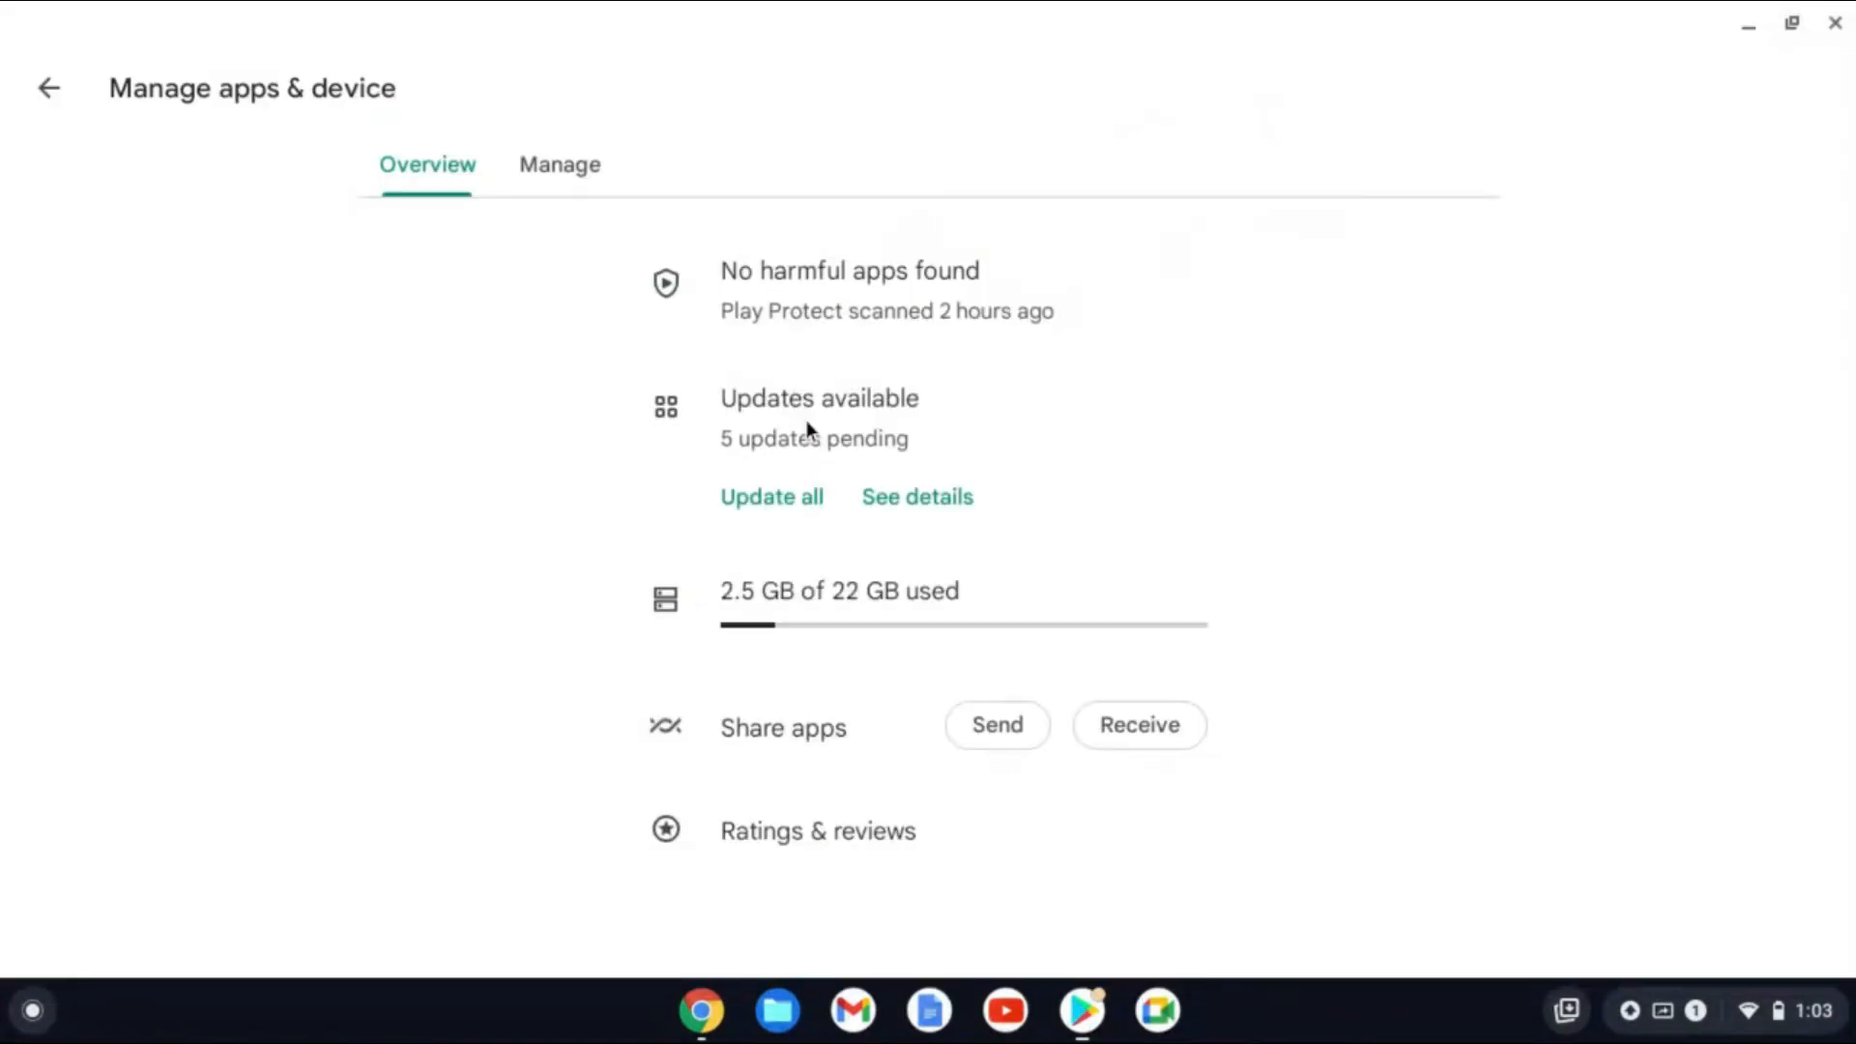
pyautogui.moveTo(664, 280)
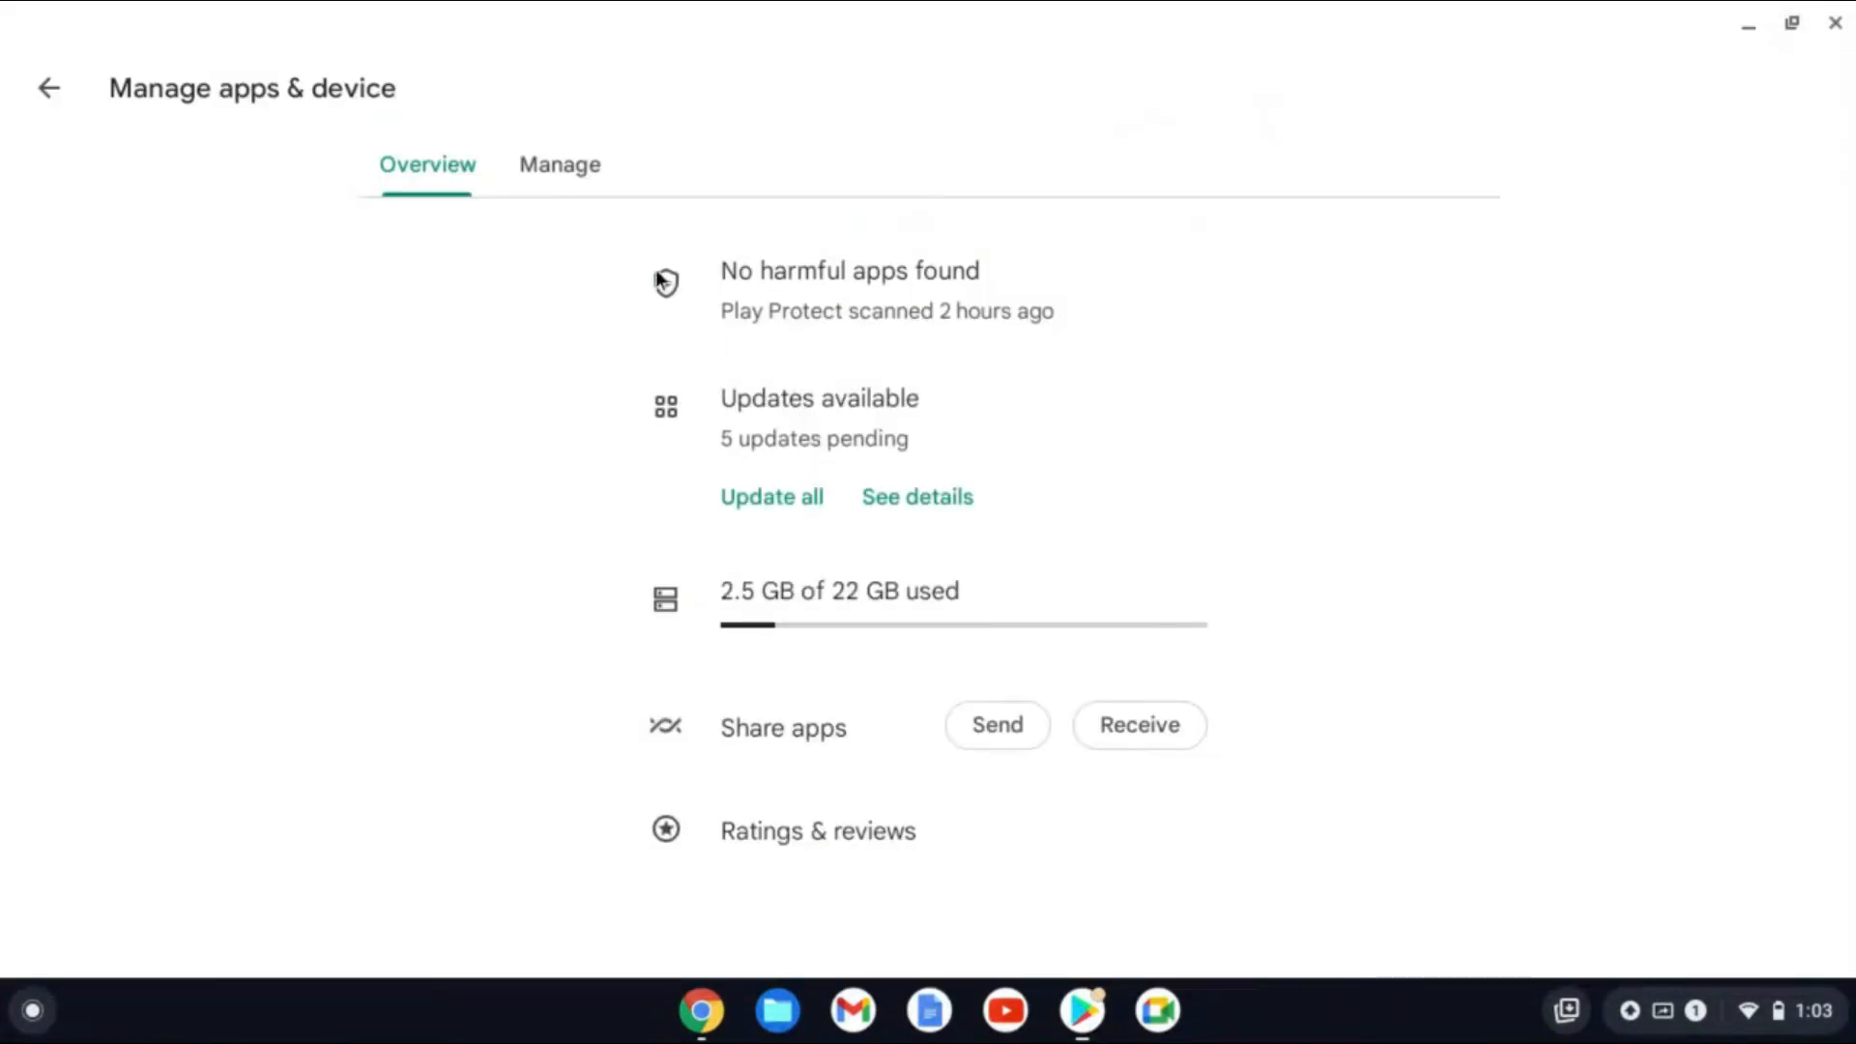
pyautogui.moveTo(559, 165)
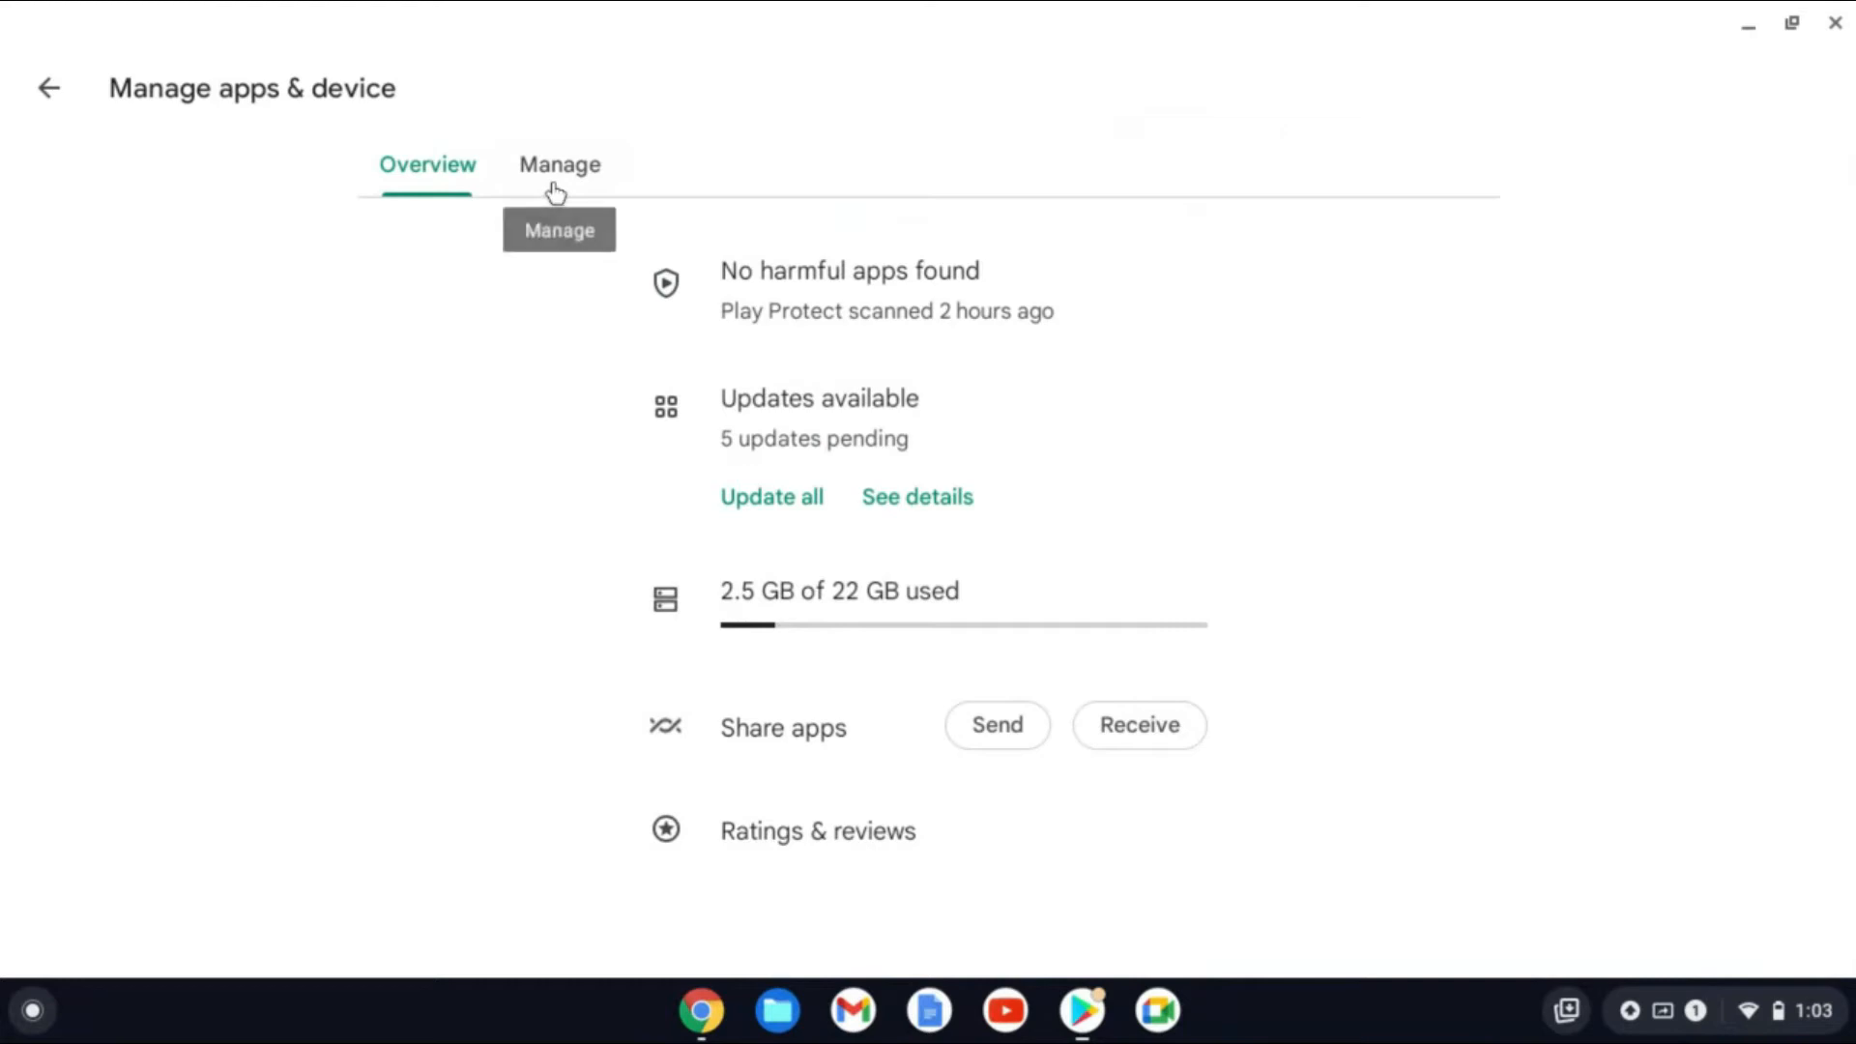
# Switch to the Manage tab listing the 12 installed apps
pyautogui.click(559, 165)
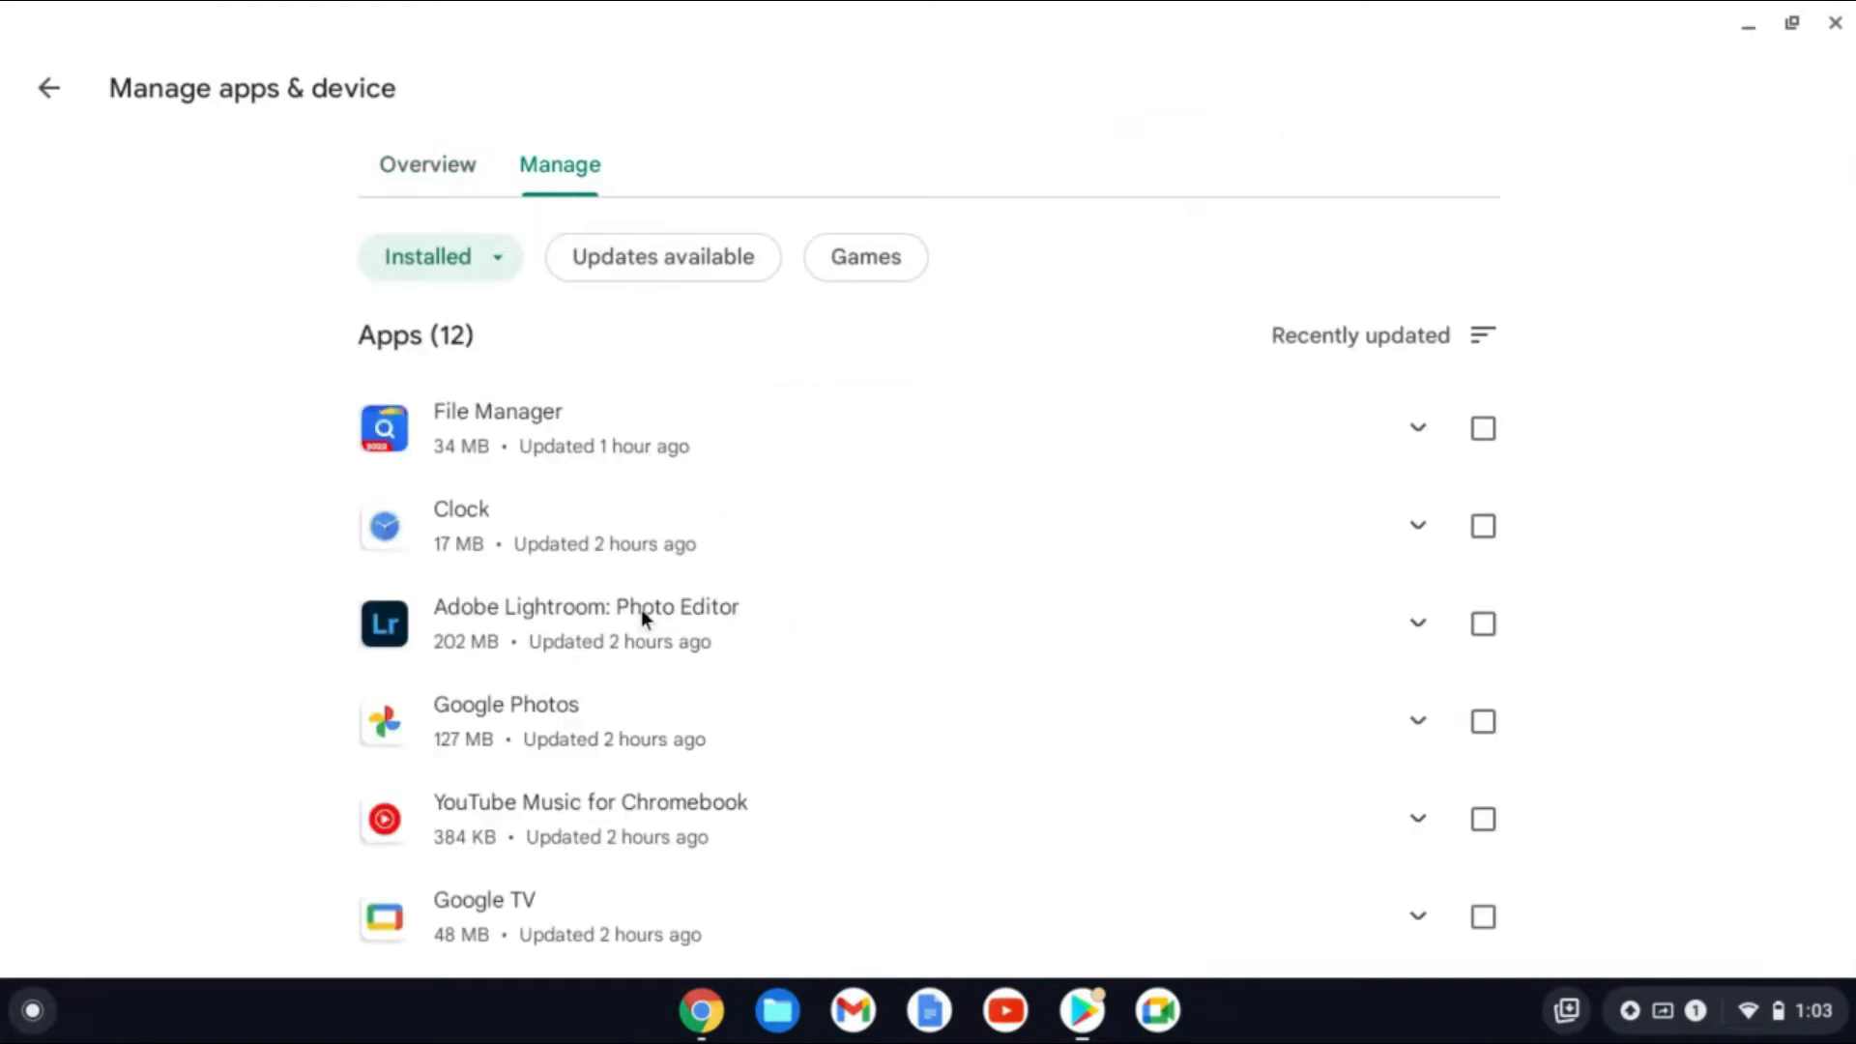
pyautogui.moveTo(704, 446)
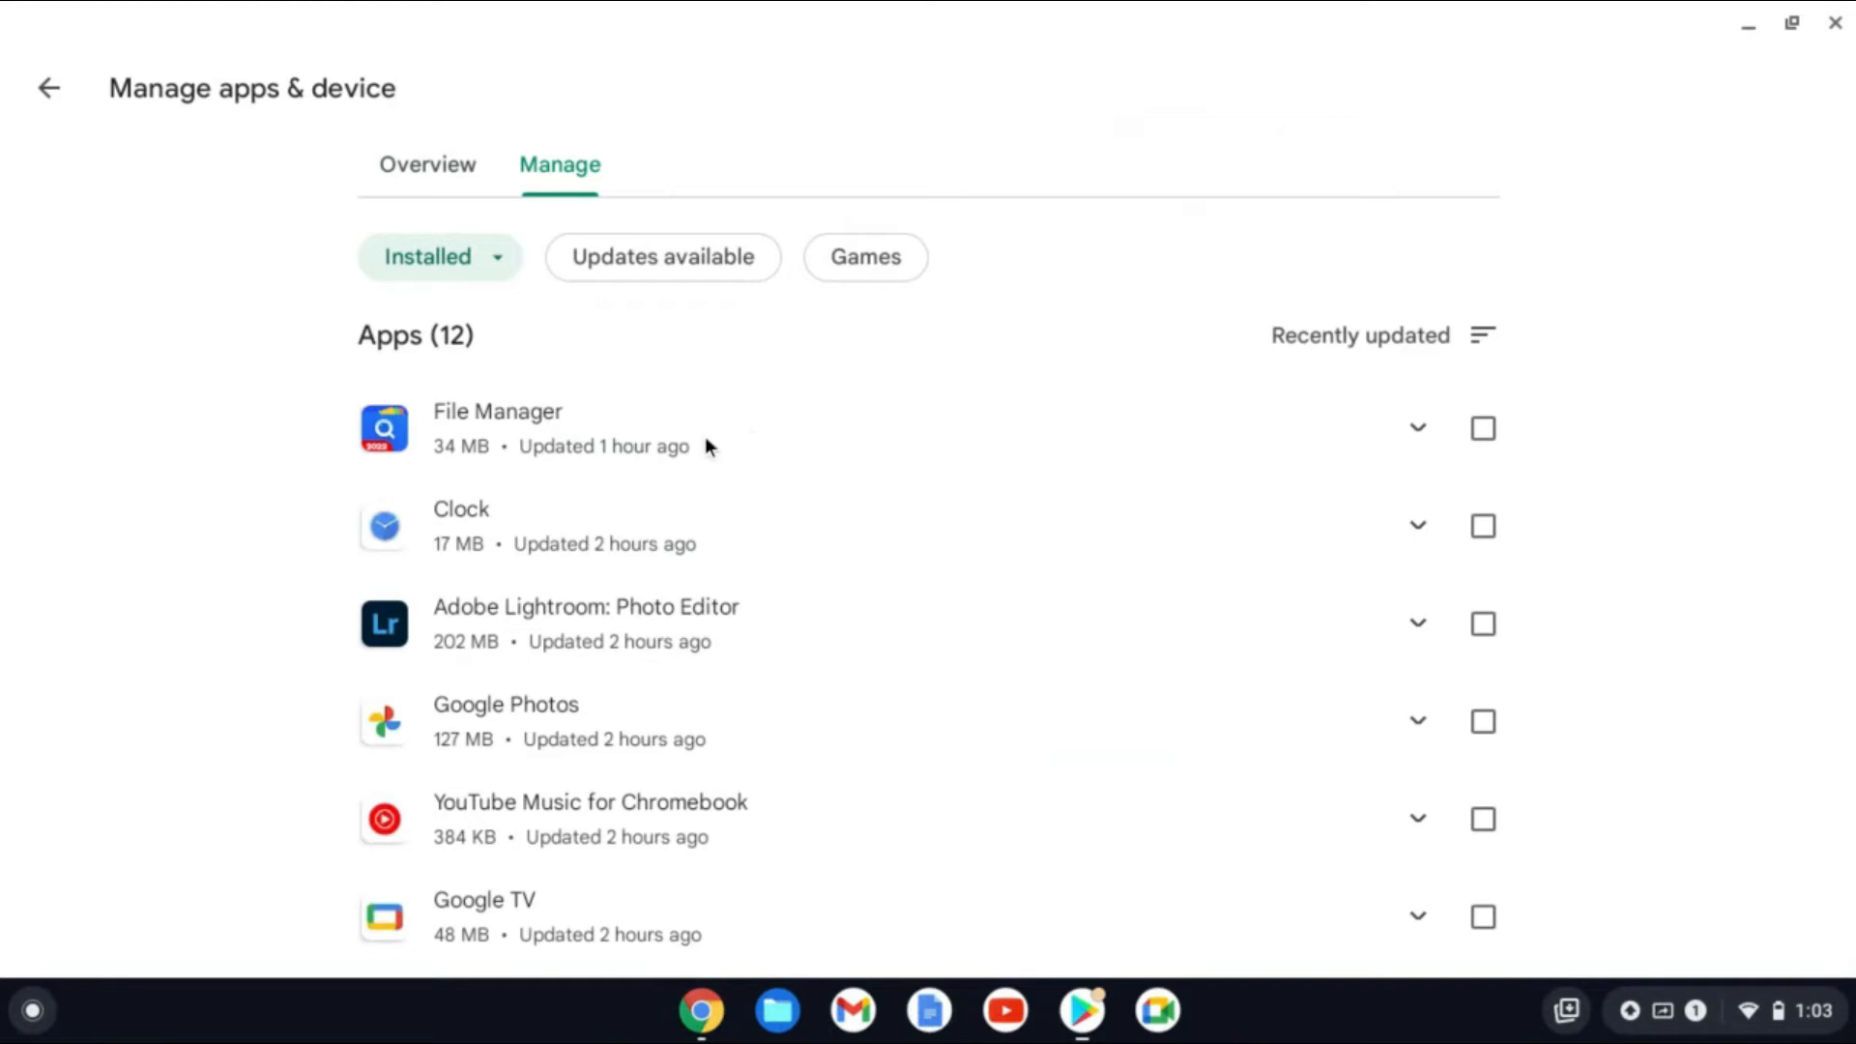
pyautogui.moveTo(578, 447)
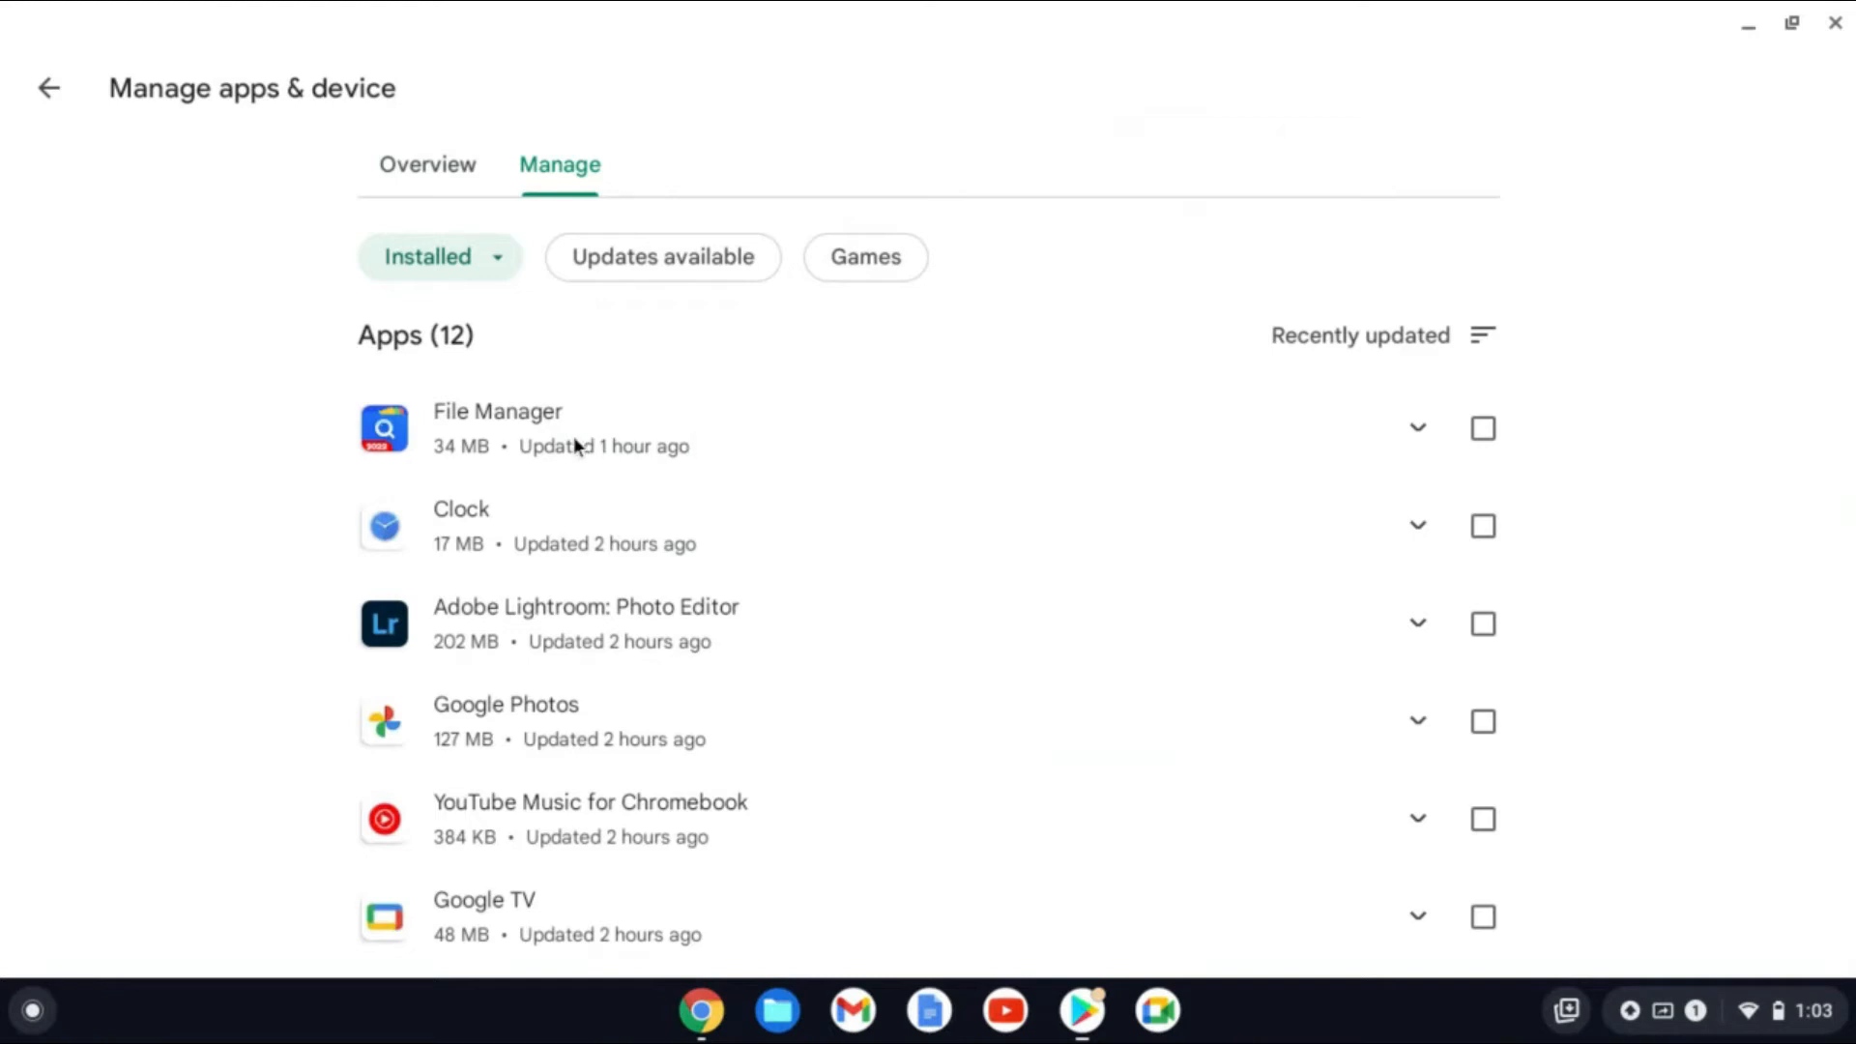
pyautogui.moveTo(650, 424)
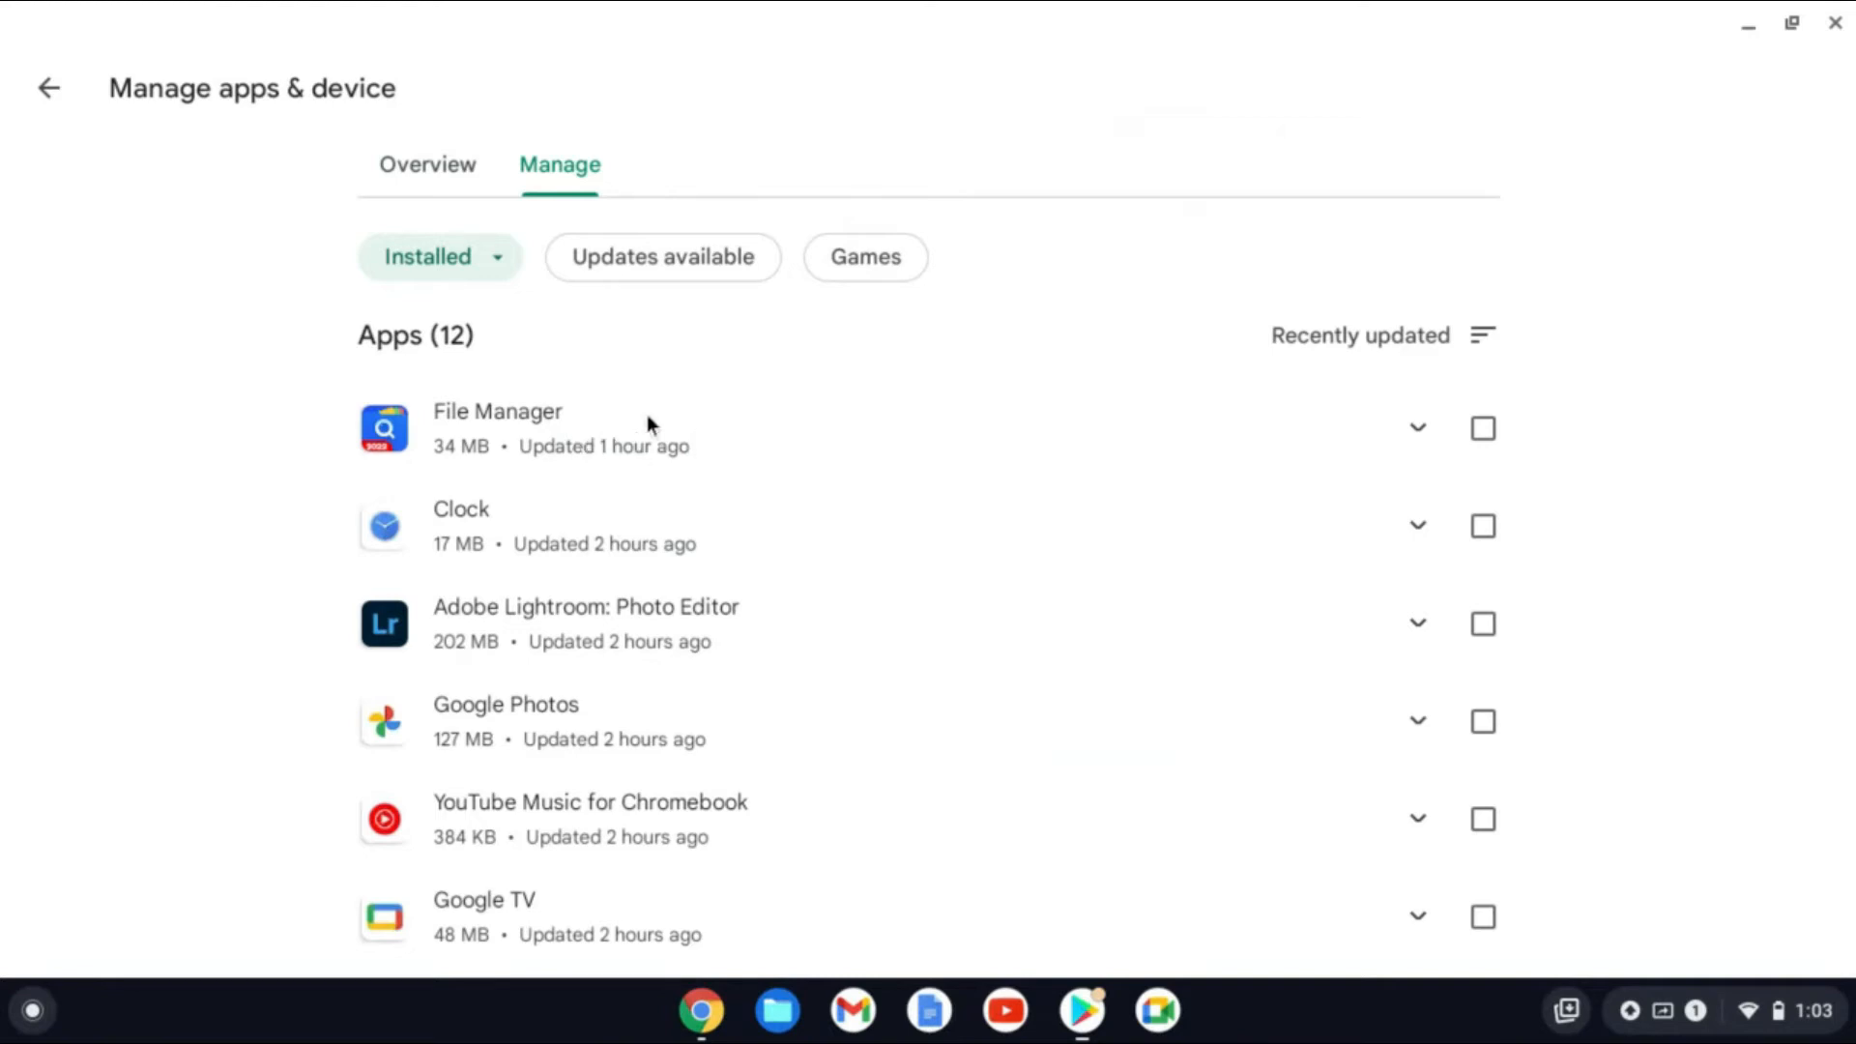
pyautogui.moveTo(665, 426)
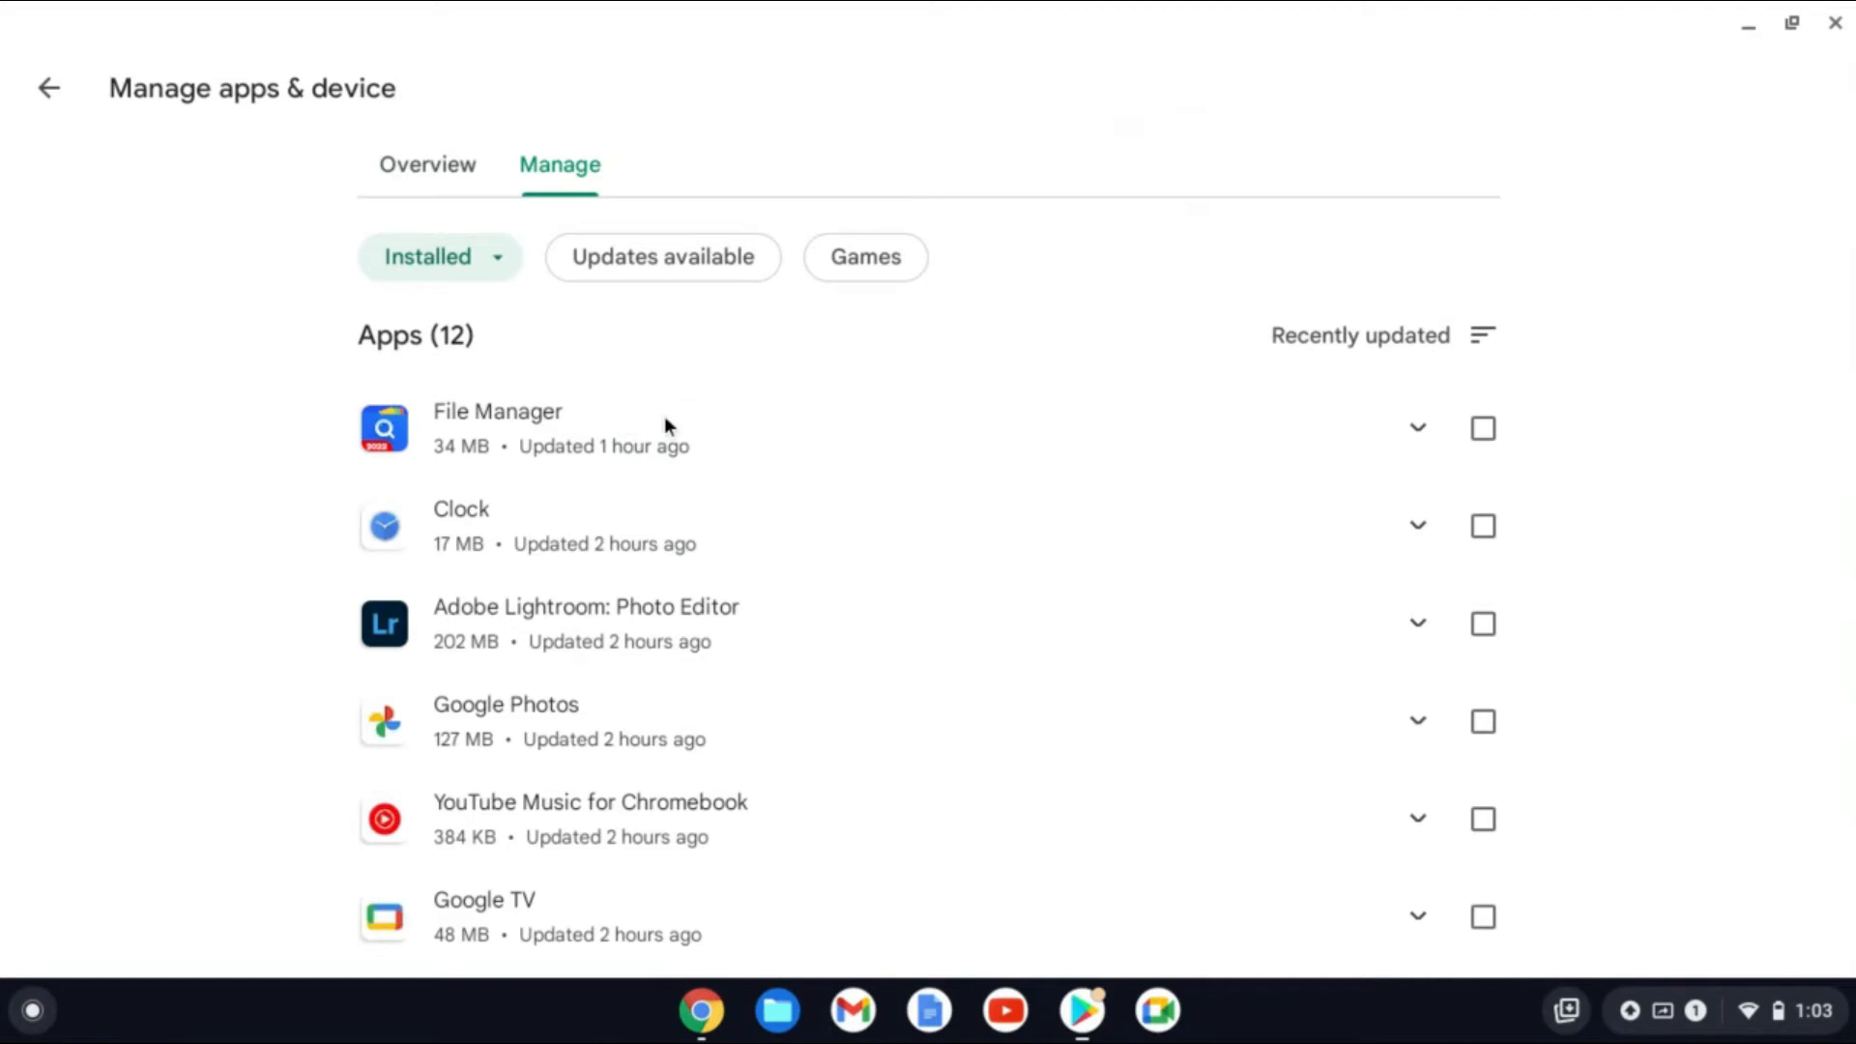
# Toggle Enable auto update for File Manager via its More options menu, then close Play Store
pyautogui.click(496, 410)
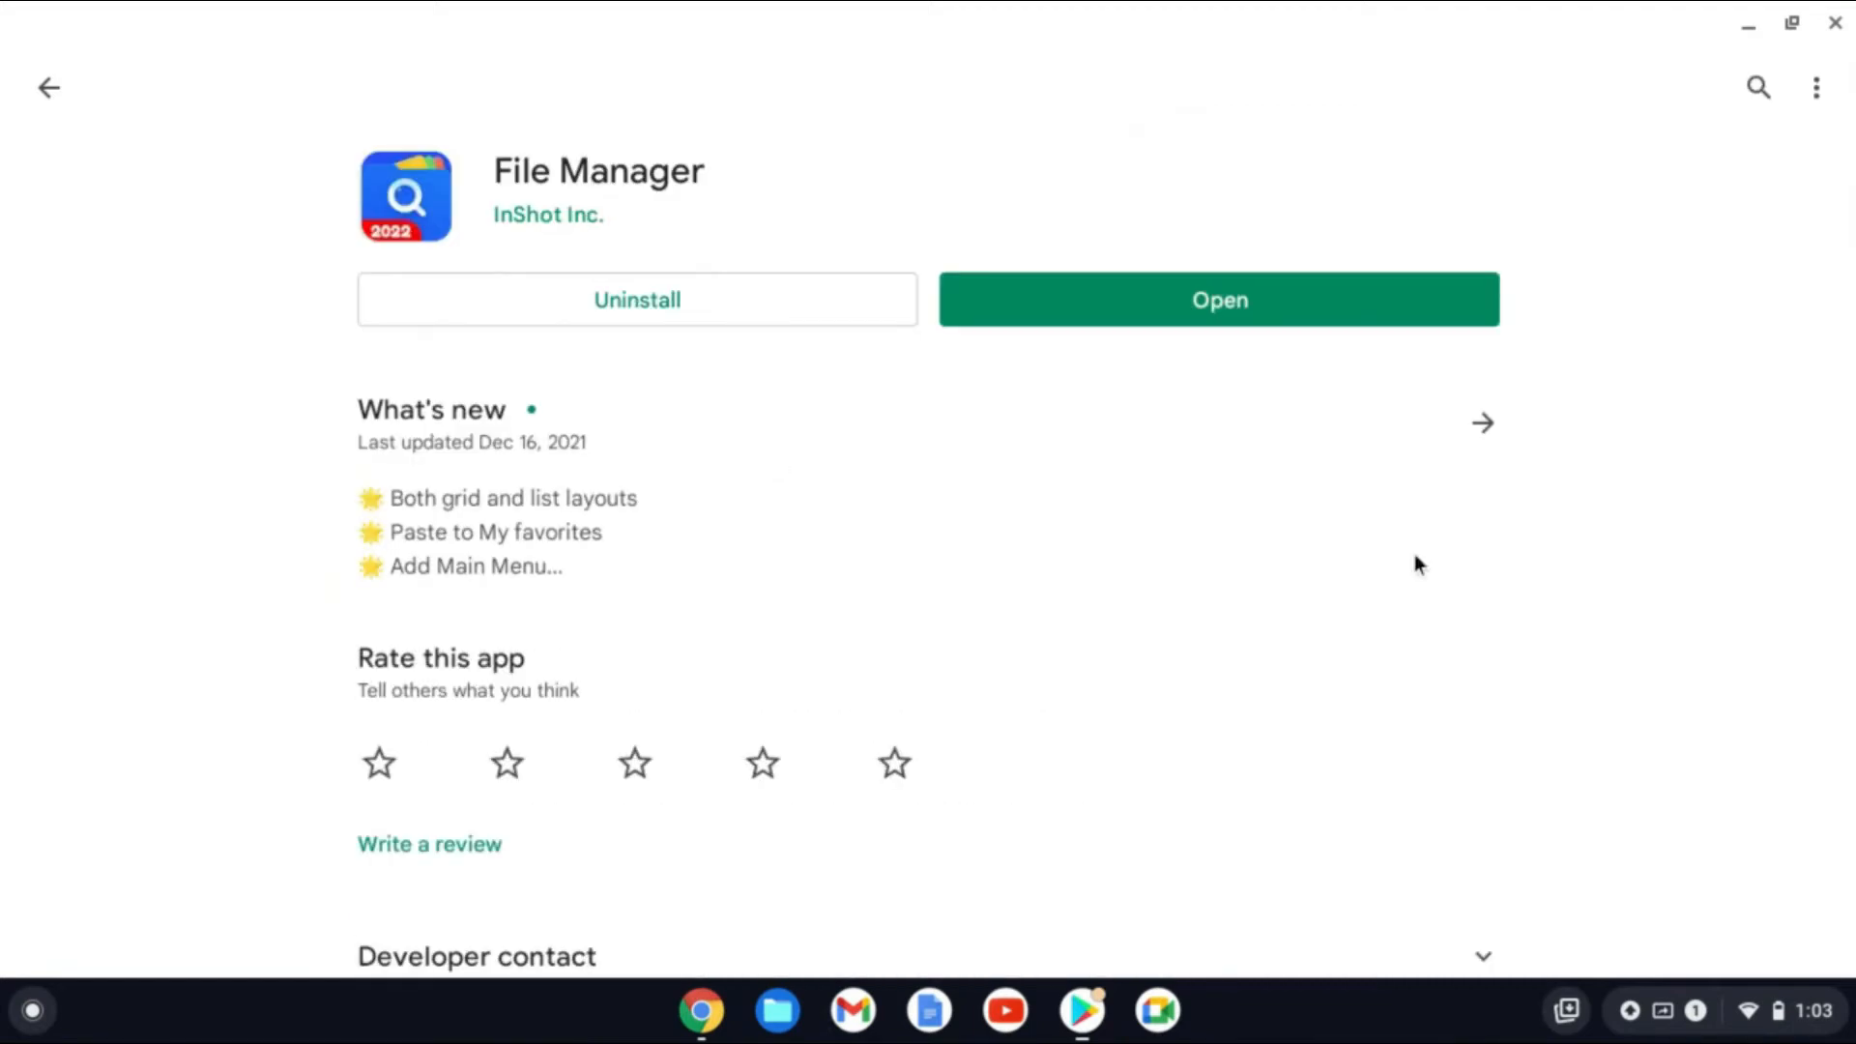
pyautogui.moveTo(1786, 176)
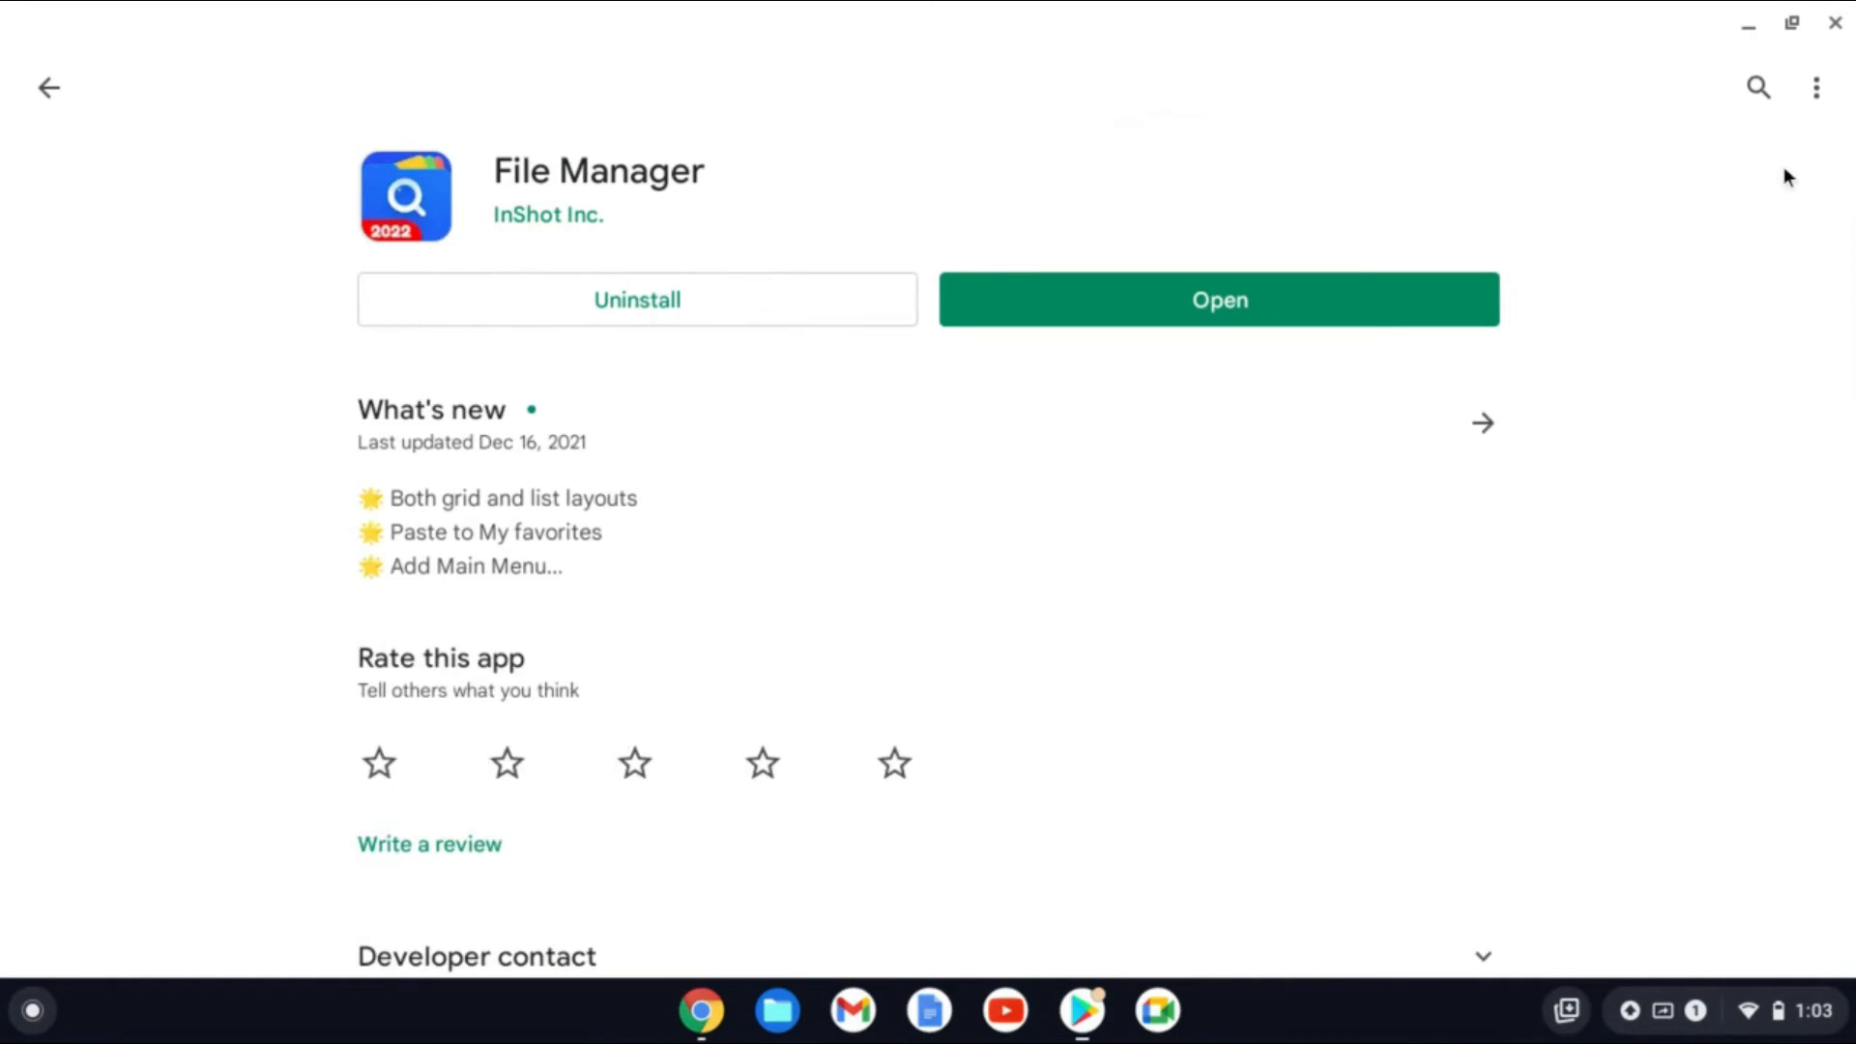
pyautogui.moveTo(1817, 87)
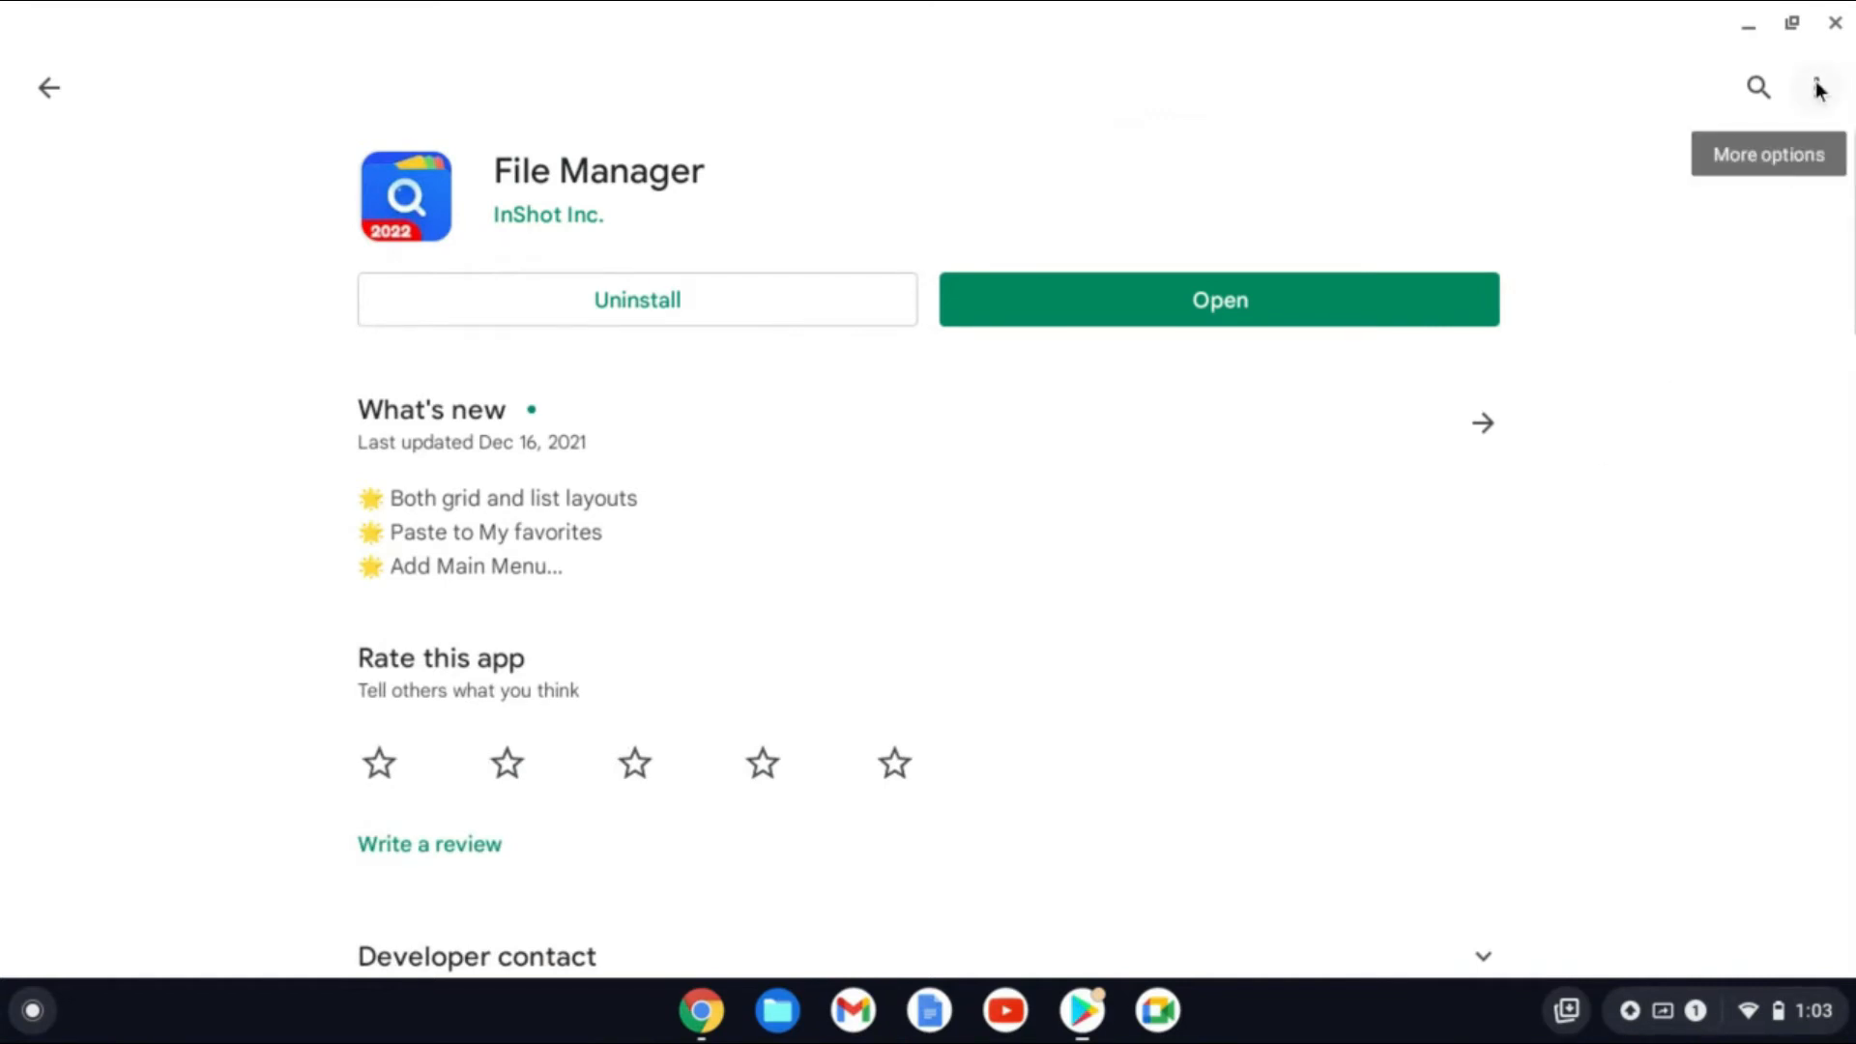
pyautogui.click(1821, 87)
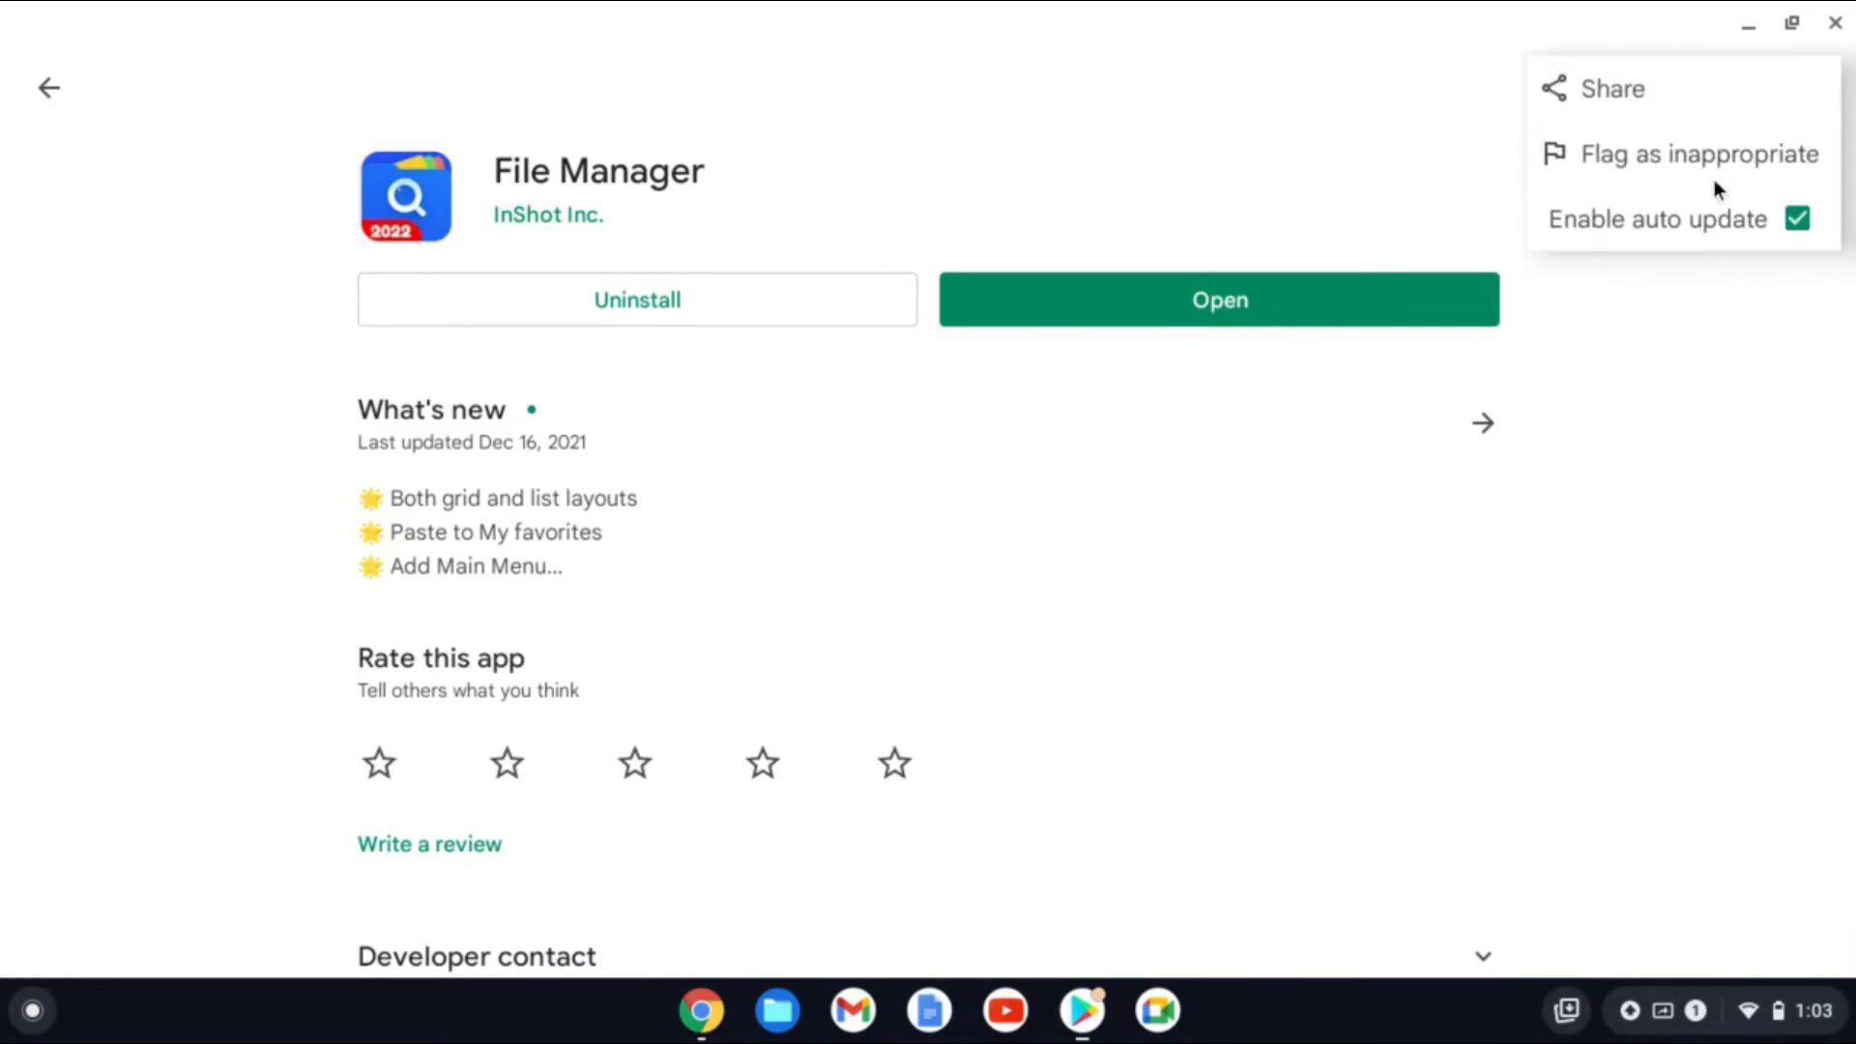
pyautogui.moveTo(1742, 233)
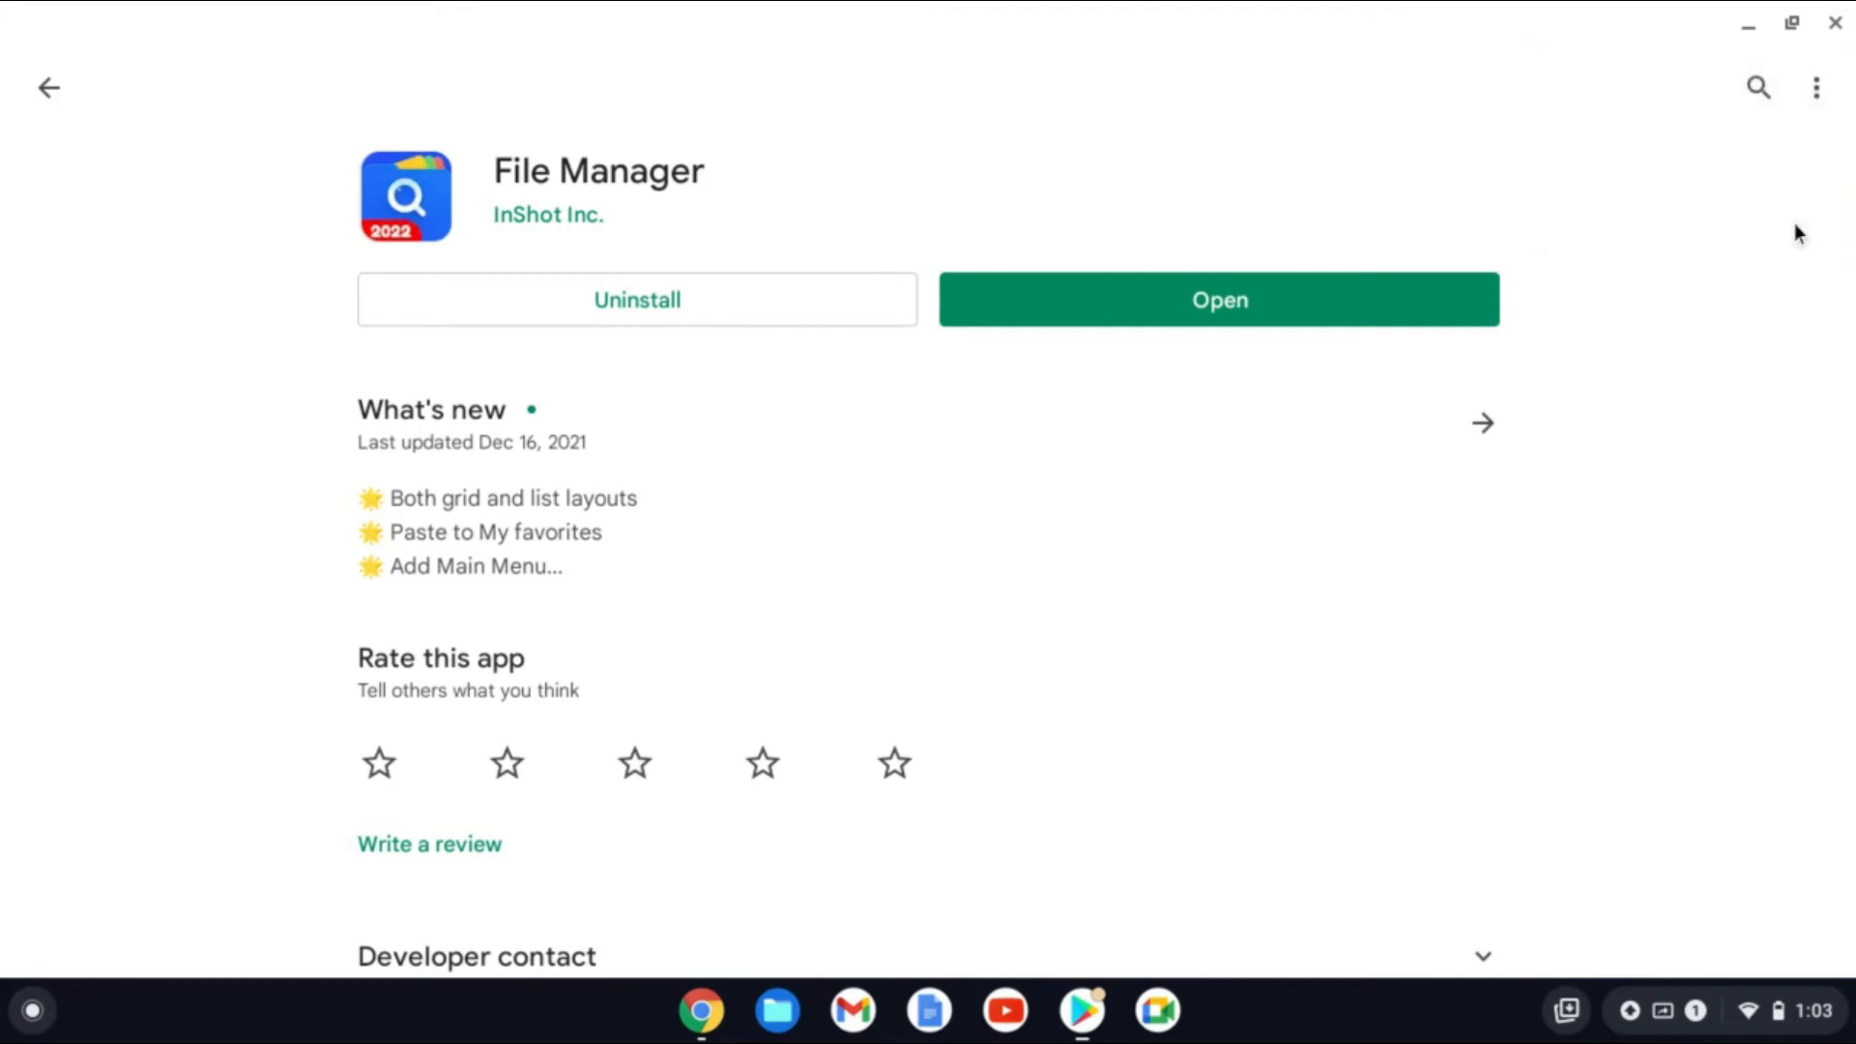
pyautogui.click(1817, 87)
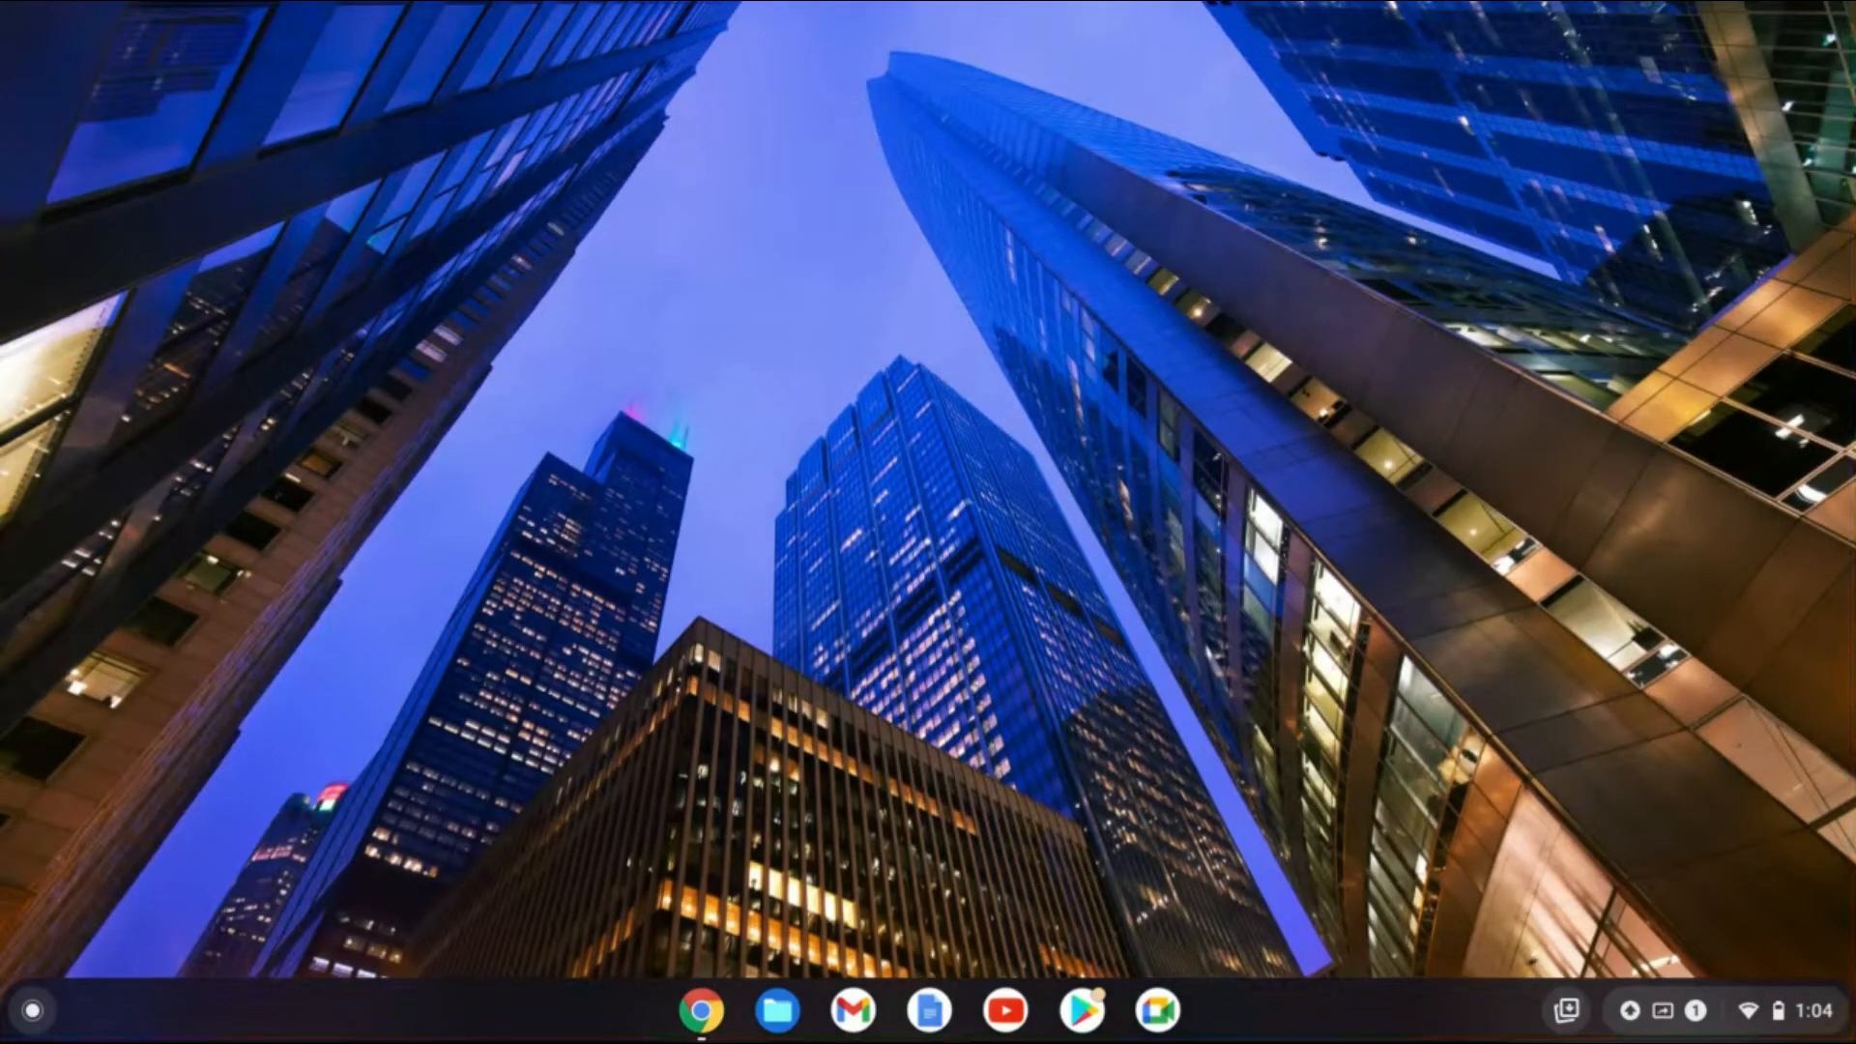
pyautogui.moveTo(1723, 431)
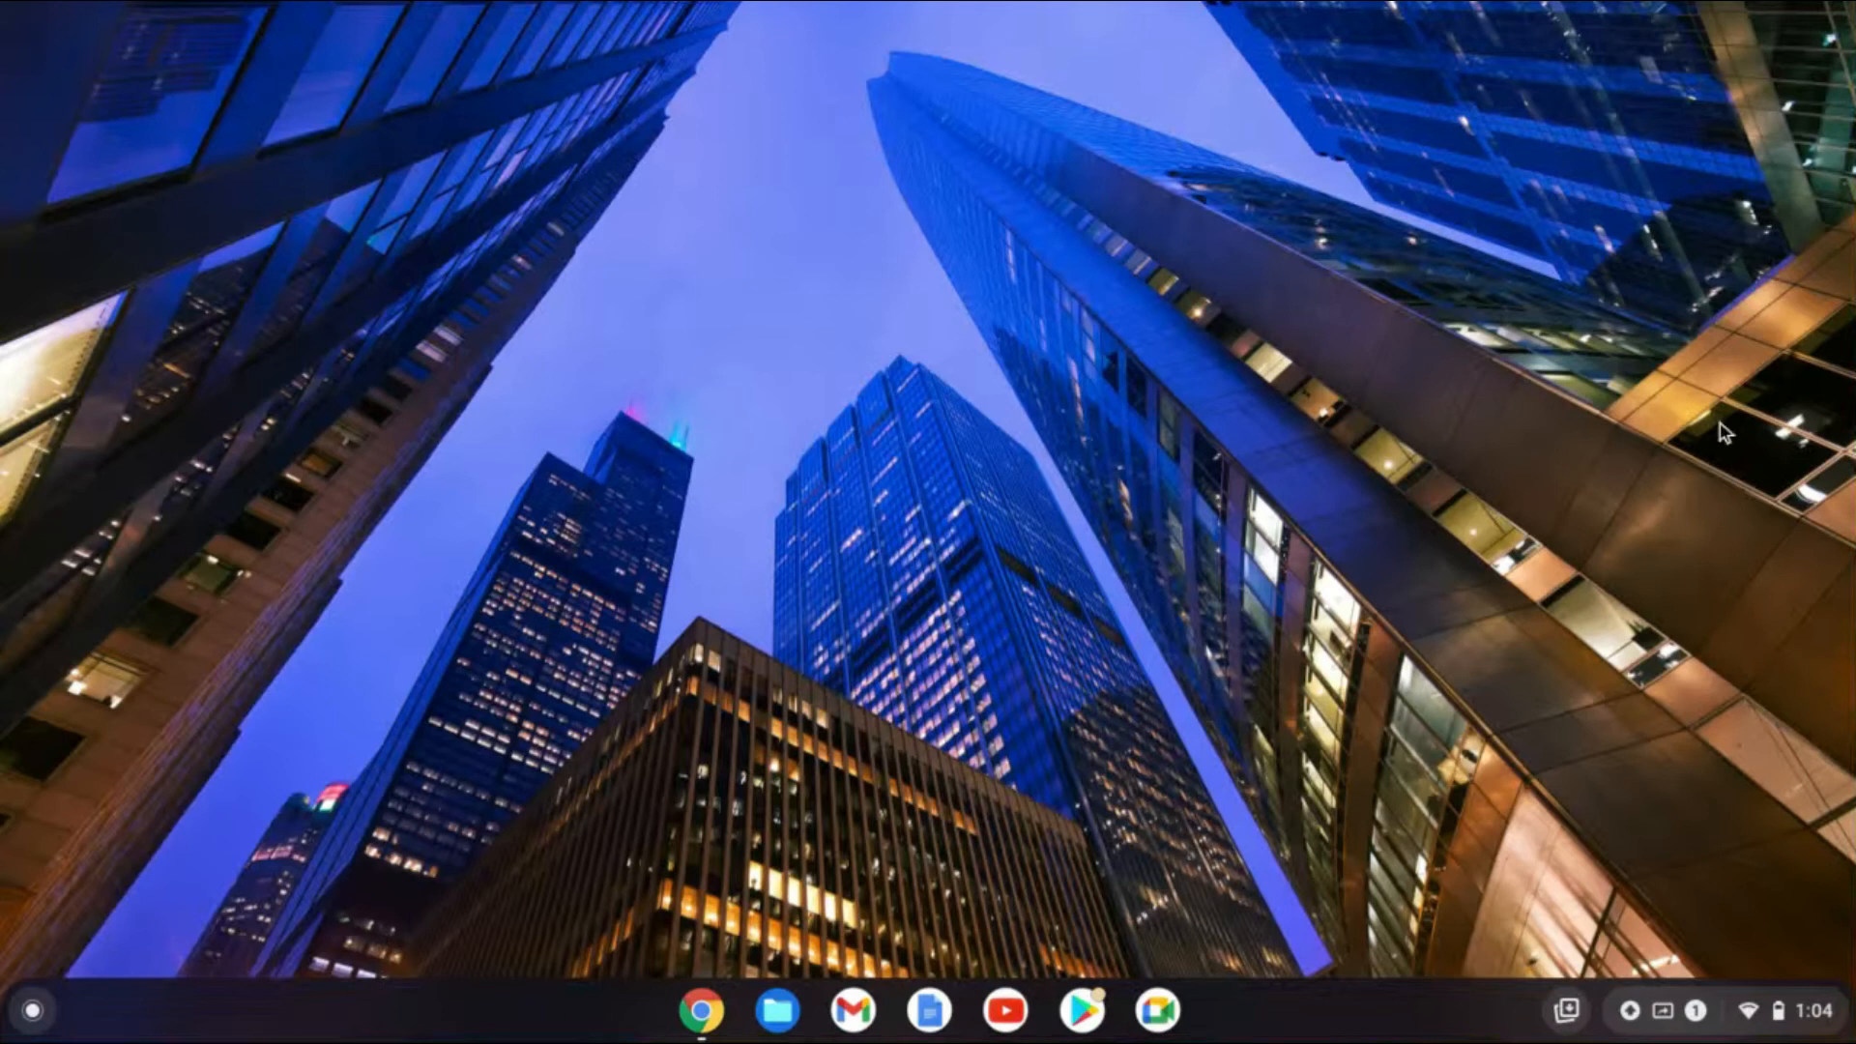
# Open the quick settings and notifications panel from the shelf clock
pyautogui.click(1764, 1009)
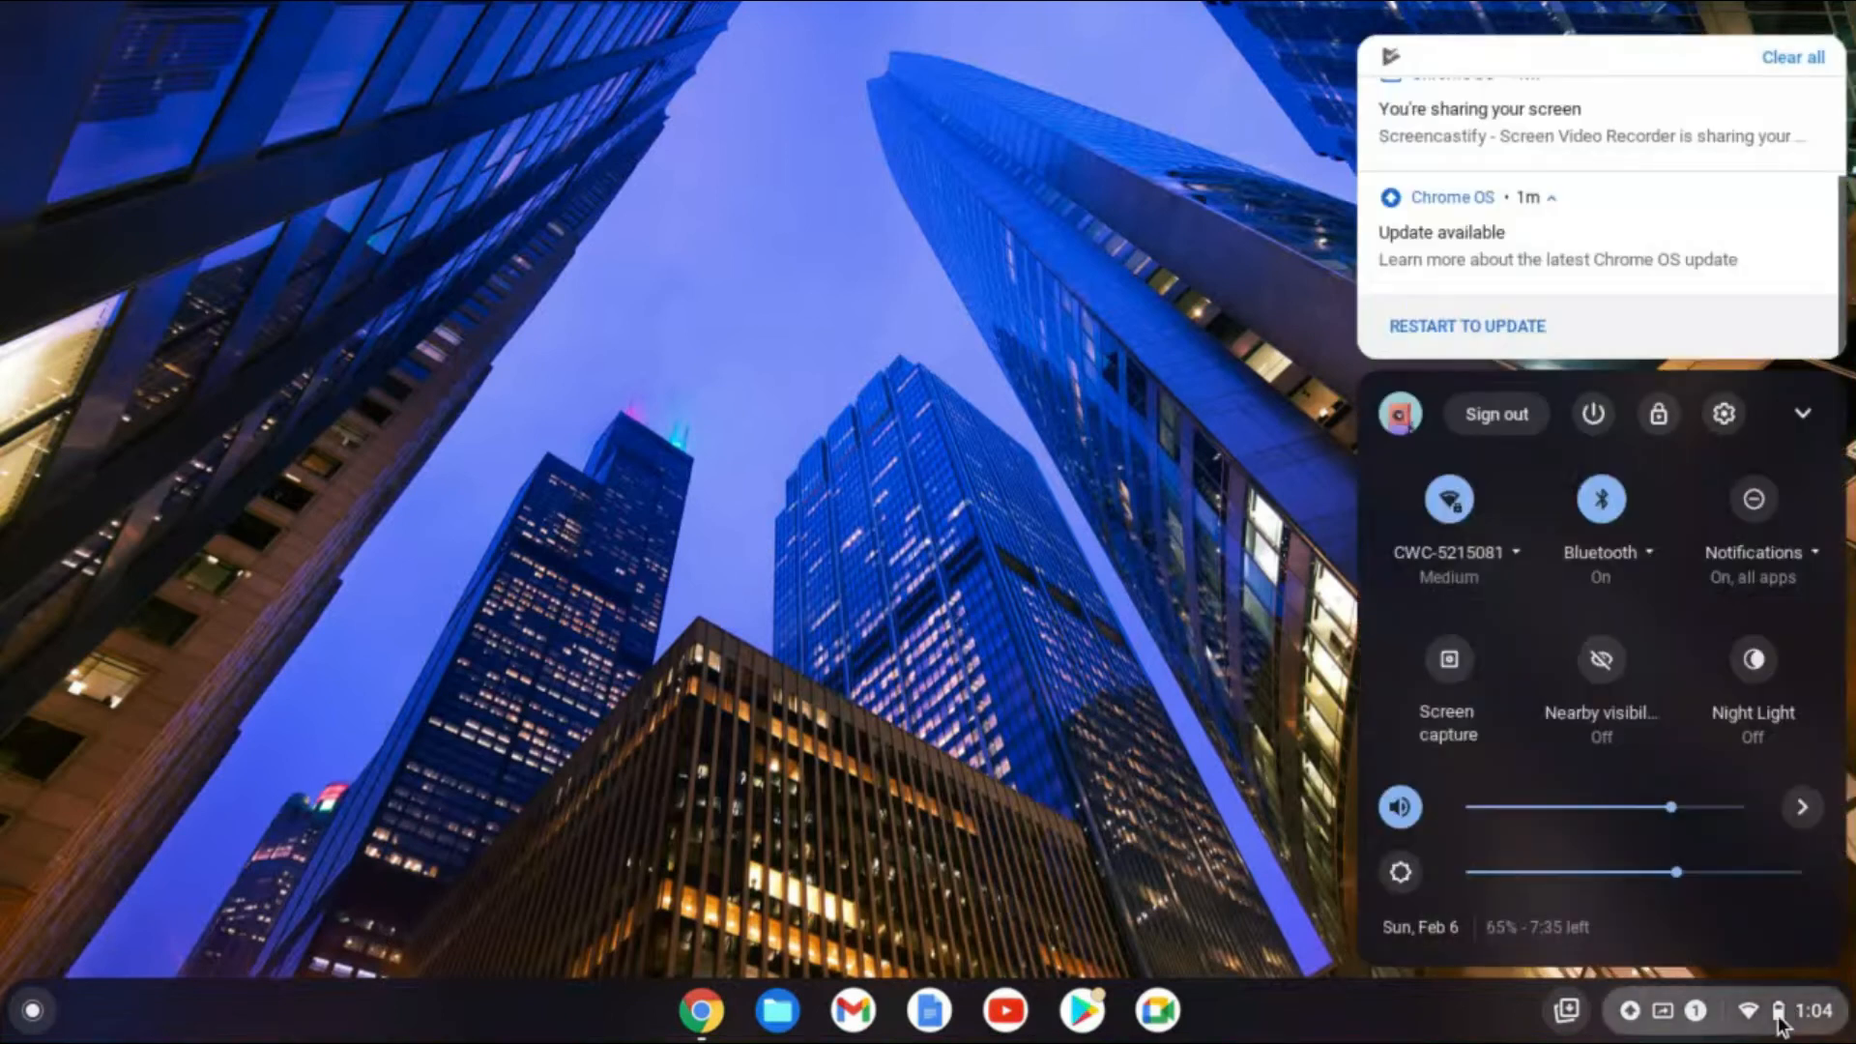
pyautogui.moveTo(1458, 364)
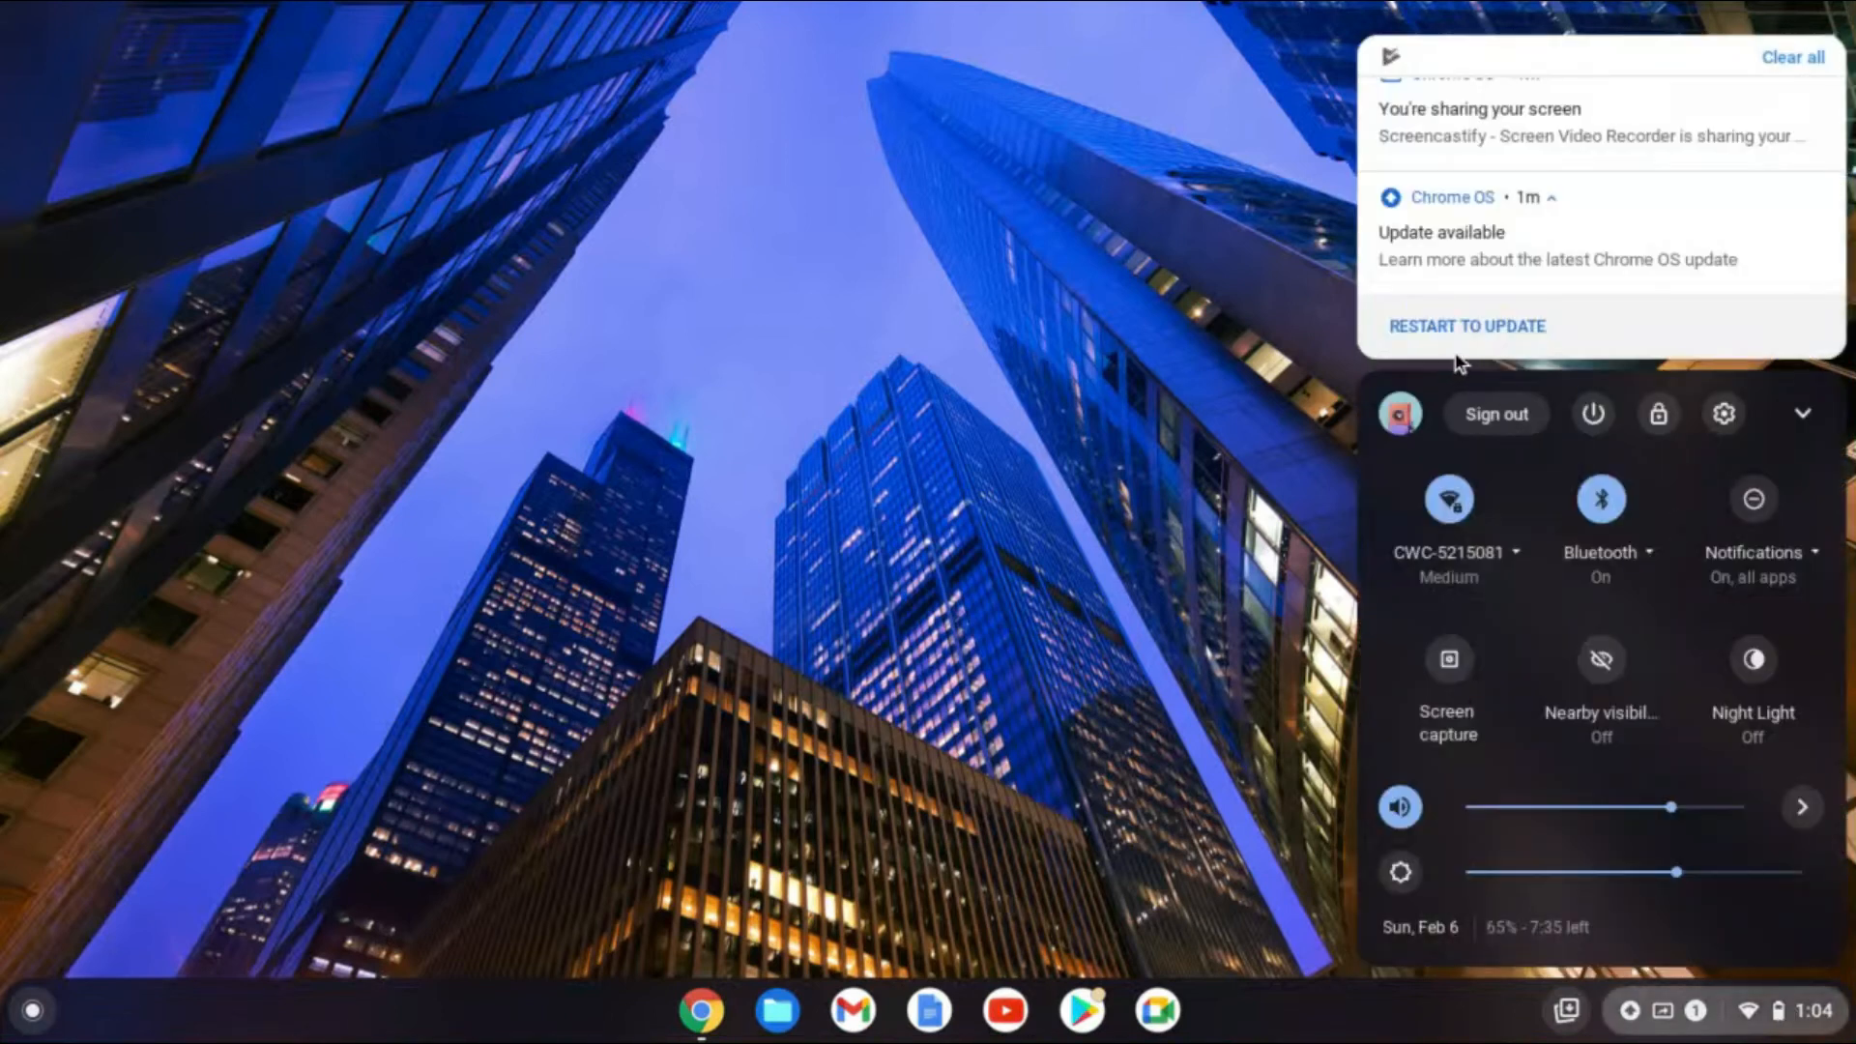